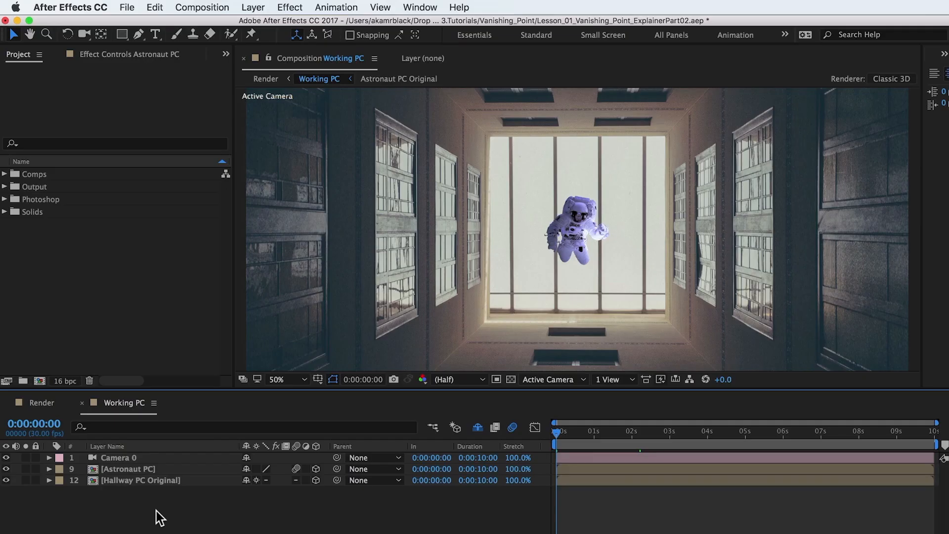
# Step: Pre-compose the Astronaut PC layer into a new composition named Light Wrap, moving all attributes
pyautogui.click(127, 469)
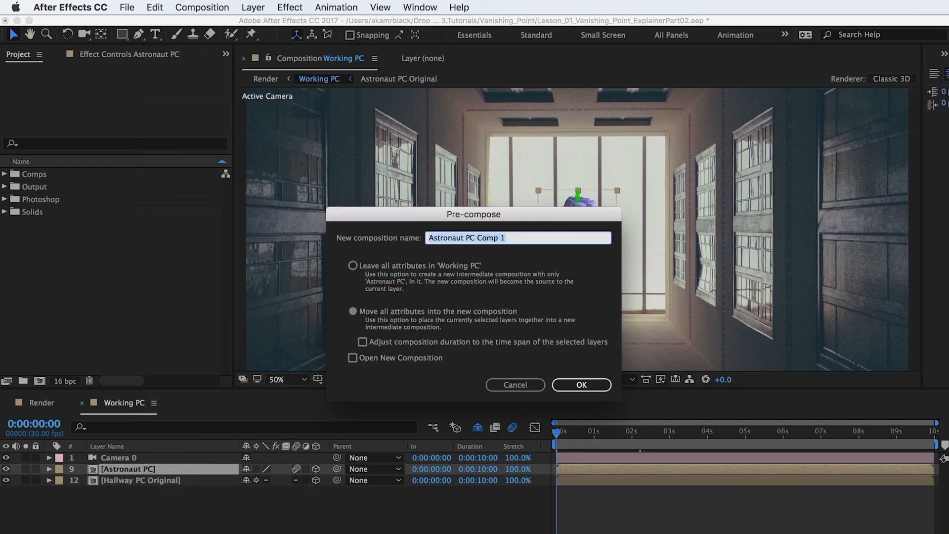
pyautogui.write('Light Wrap')
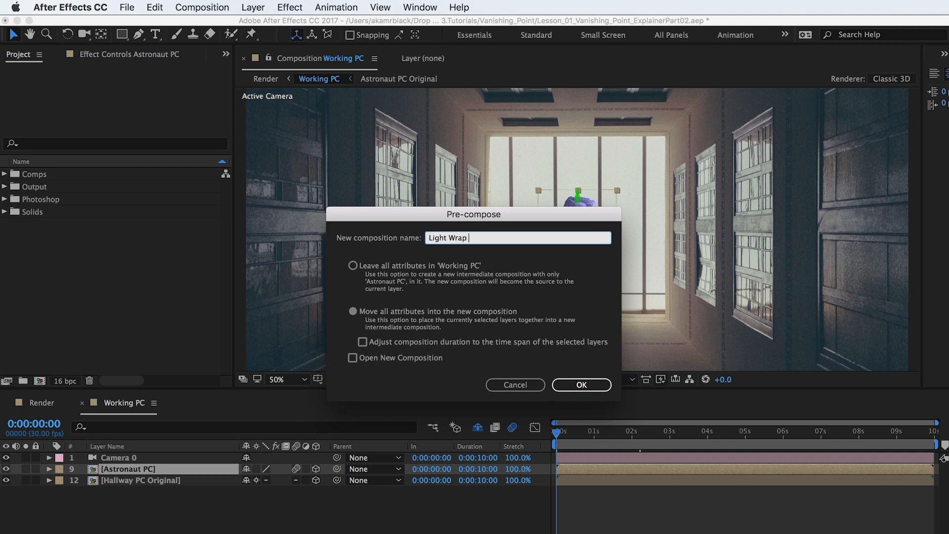
pyautogui.click(581, 385)
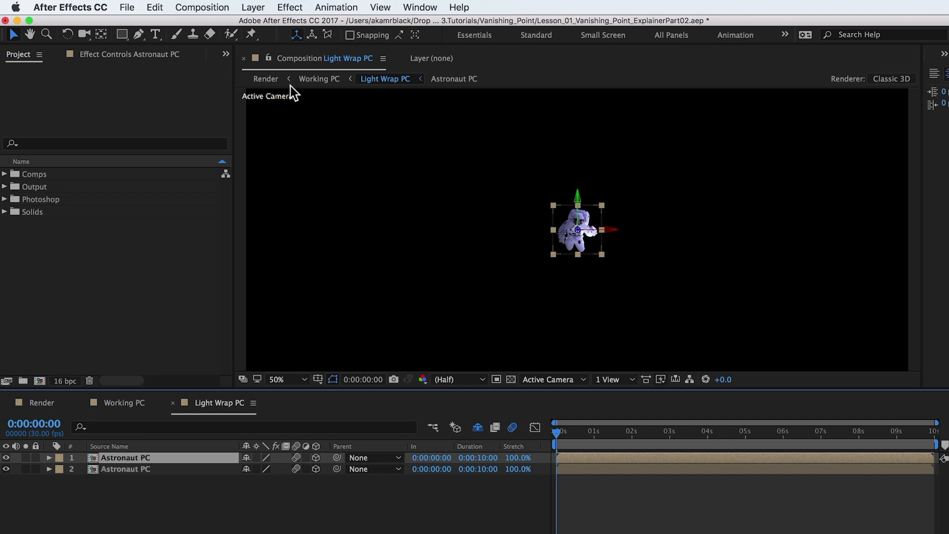
# Step: Add an Invert effect to the top astronaut layer with Channel set to Alpha
pyautogui.click(288, 7)
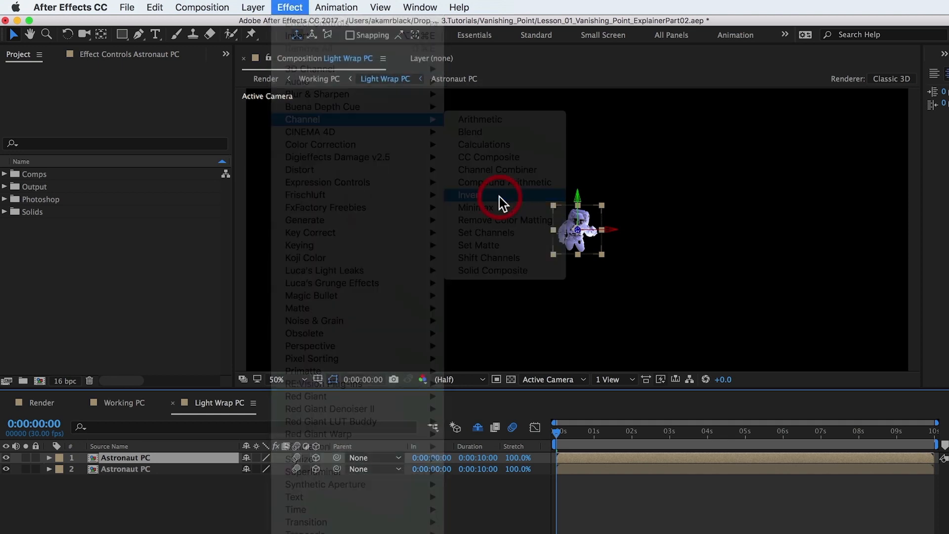
pyautogui.click(468, 194)
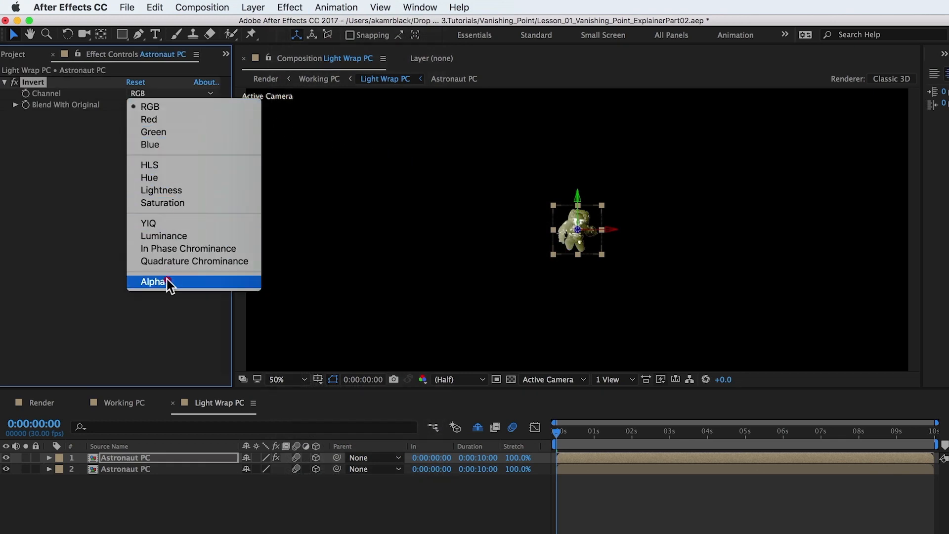
pyautogui.click(154, 281)
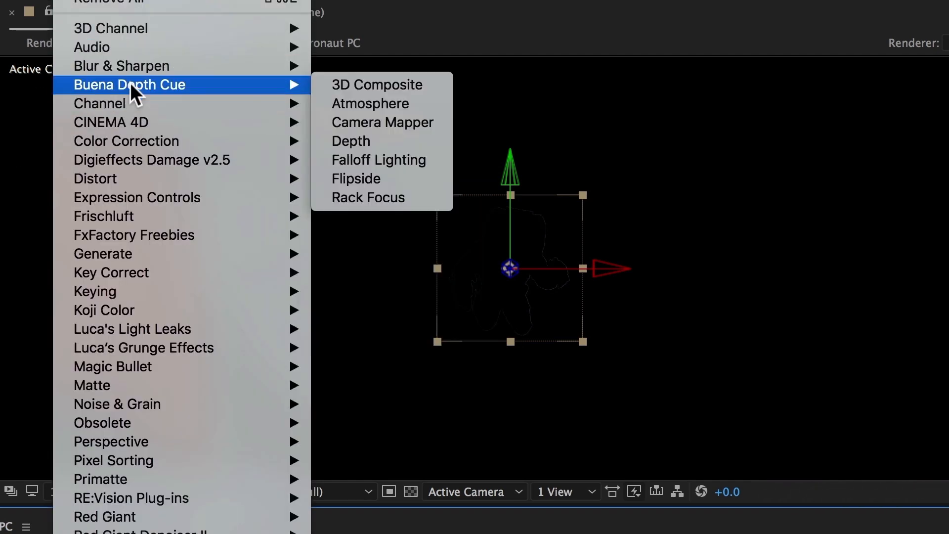
pyautogui.moveTo(131, 65)
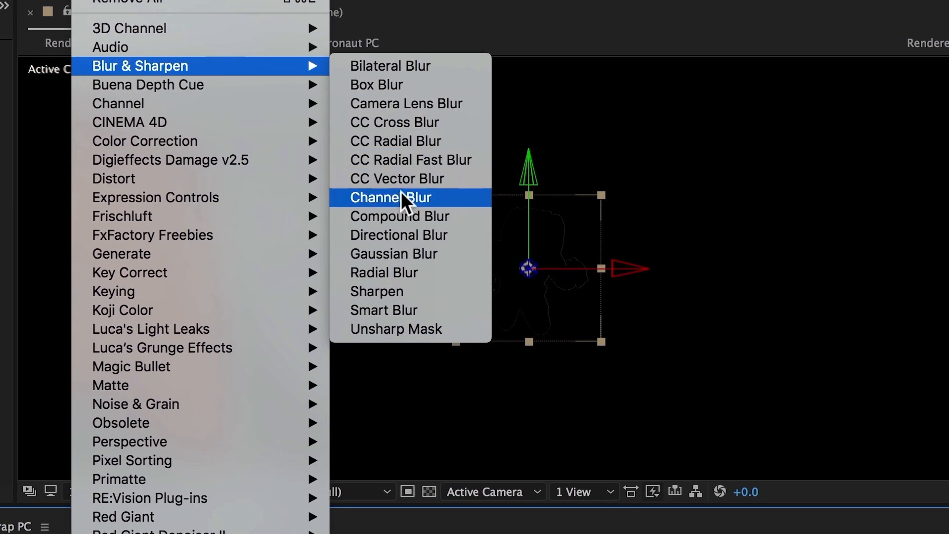
# Step: Add a Channel Blur and raise the alpha blurriness on the inverted layer
pyautogui.click(391, 197)
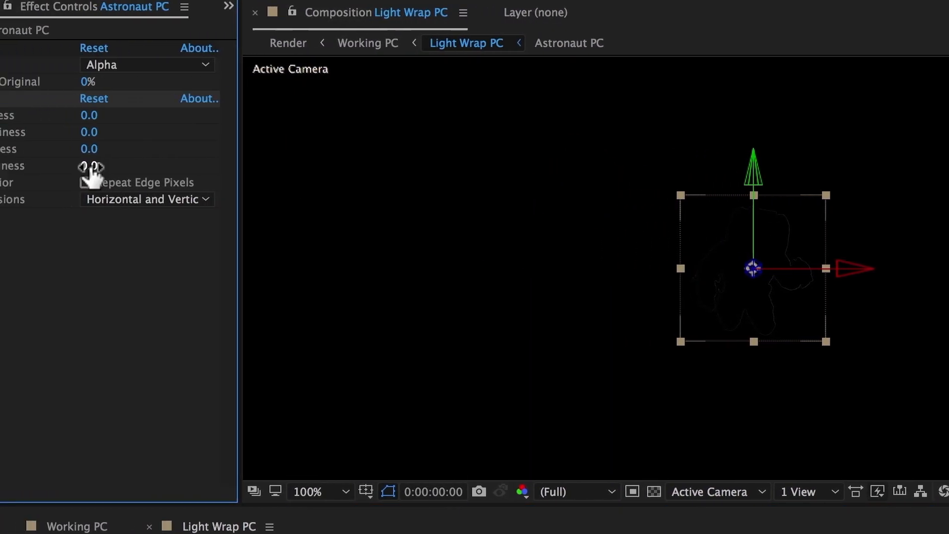
pyautogui.moveTo(94, 165); pyautogui.dragTo(339, 165)
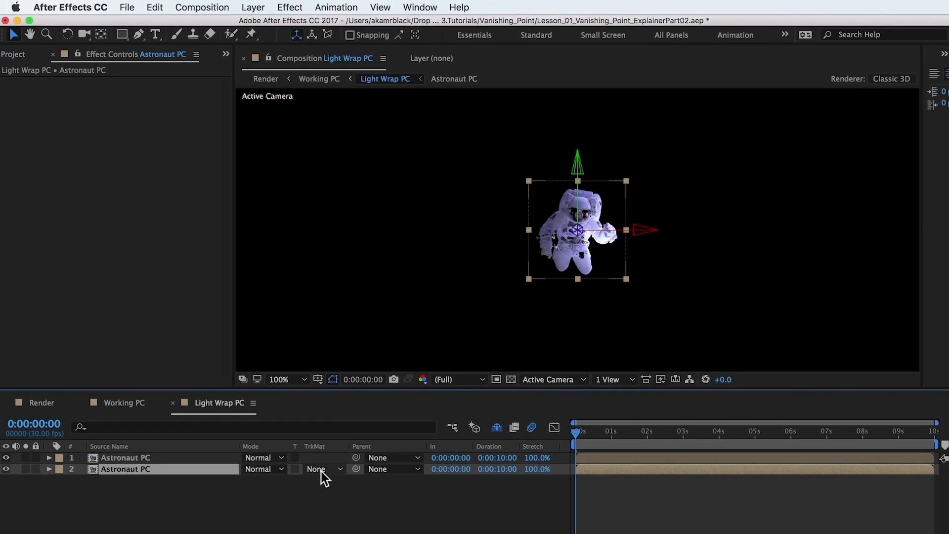
# Step: Set layer 2's track matte to Alpha Matte "Astronaut PC"
pyautogui.click(321, 469)
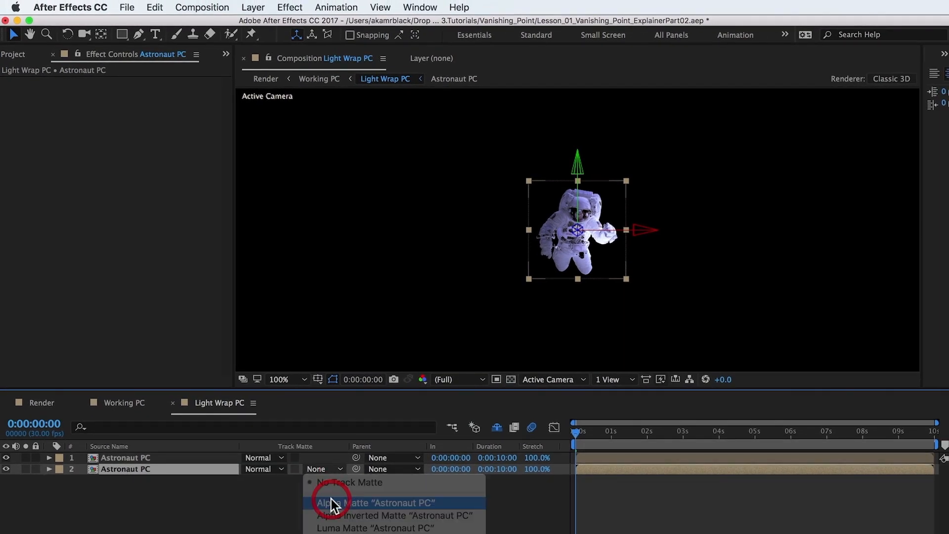
pyautogui.click(365, 502)
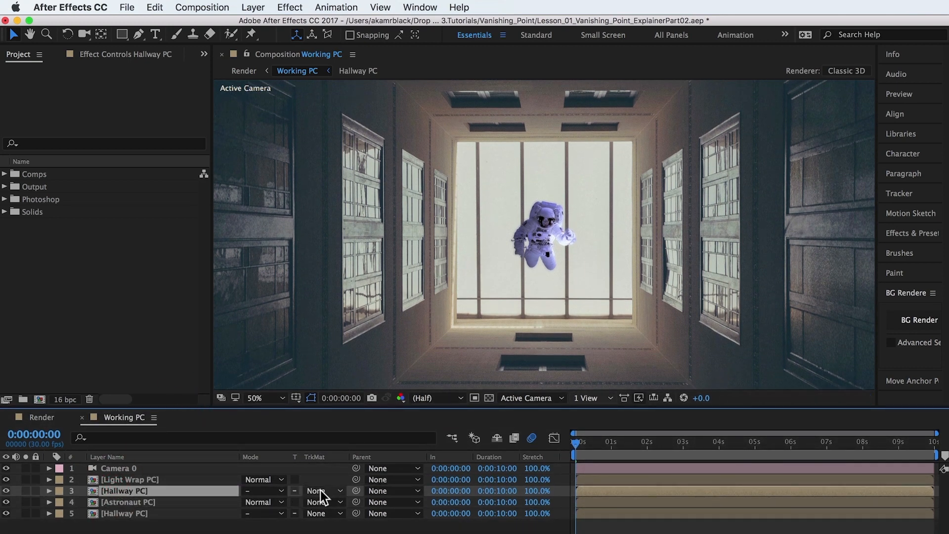
# Step: Set the upper Hallway PC layer's track matte to Alpha Matte "[Light Wrap PC]" and toggle its visibility to compare
pyautogui.click(322, 490)
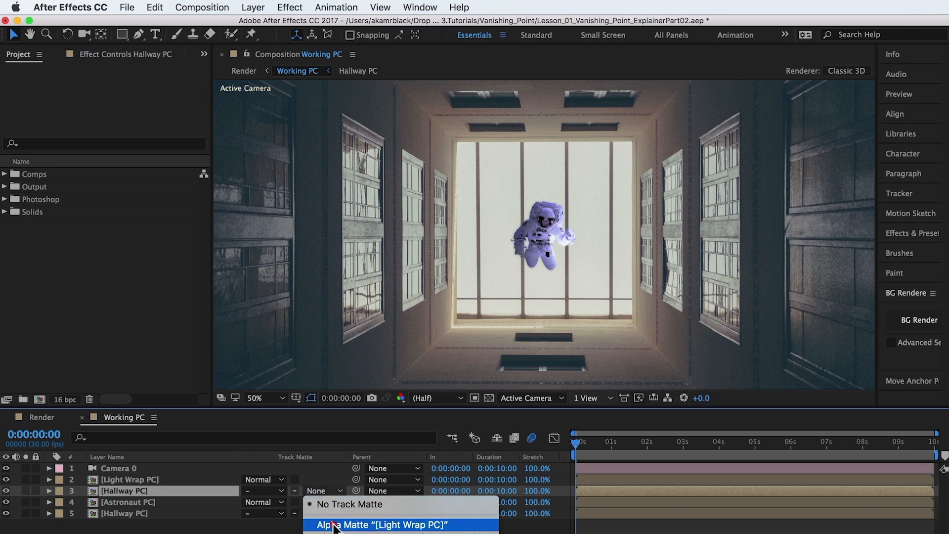
pyautogui.click(381, 523)
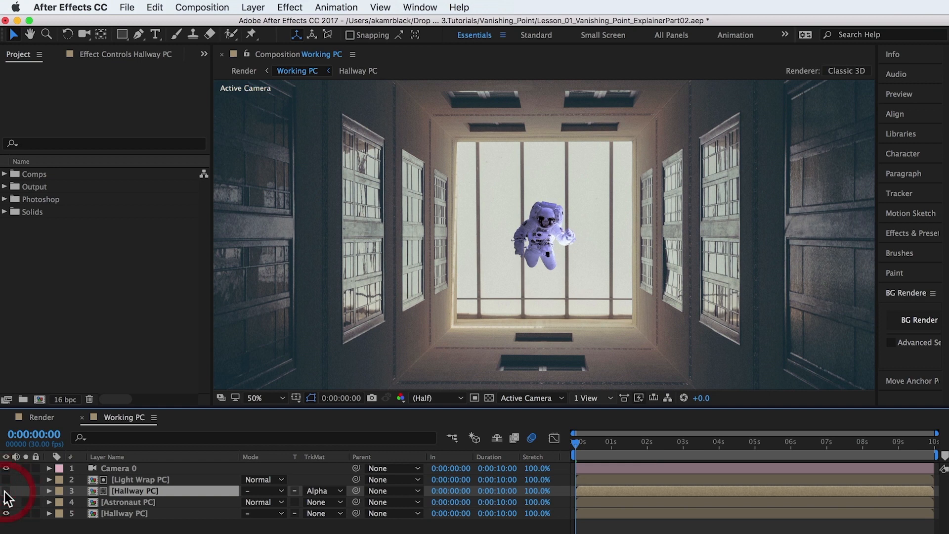
pyautogui.click(6, 488)
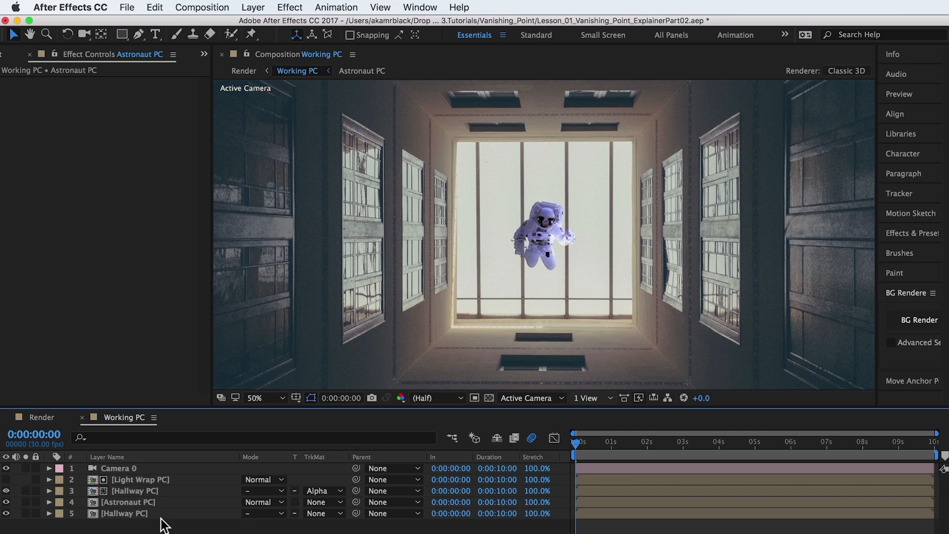
# Step: Add a Curves colour correction to the Astronaut PC layer
pyautogui.click(128, 502)
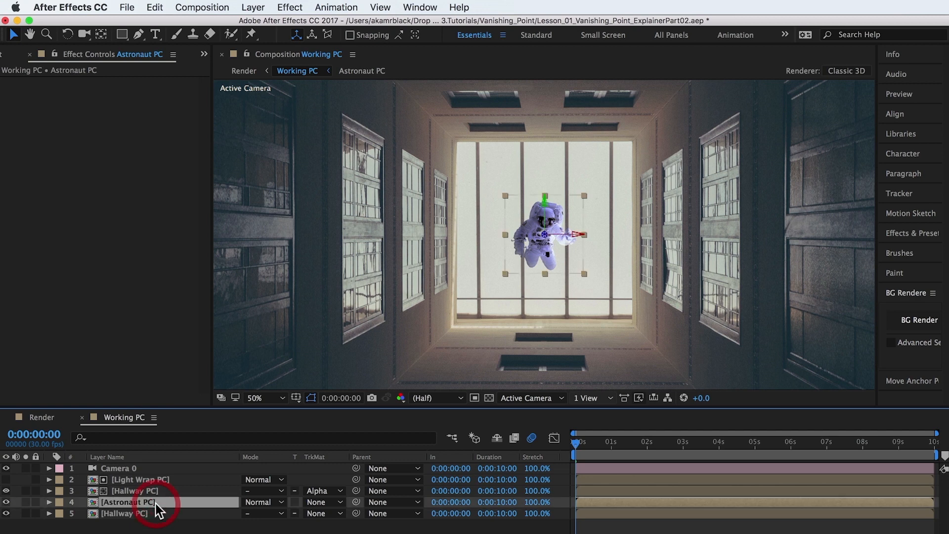
pyautogui.click(288, 7)
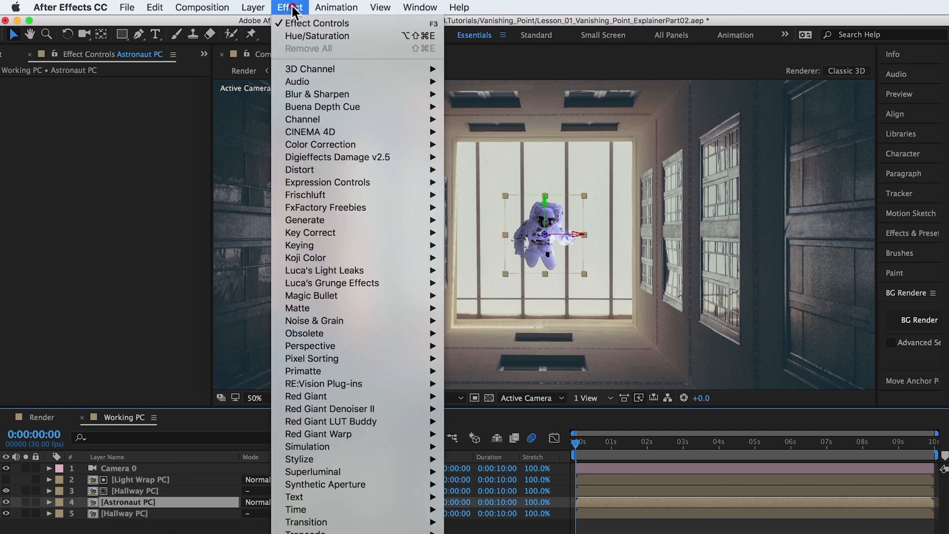
pyautogui.moveTo(321, 144)
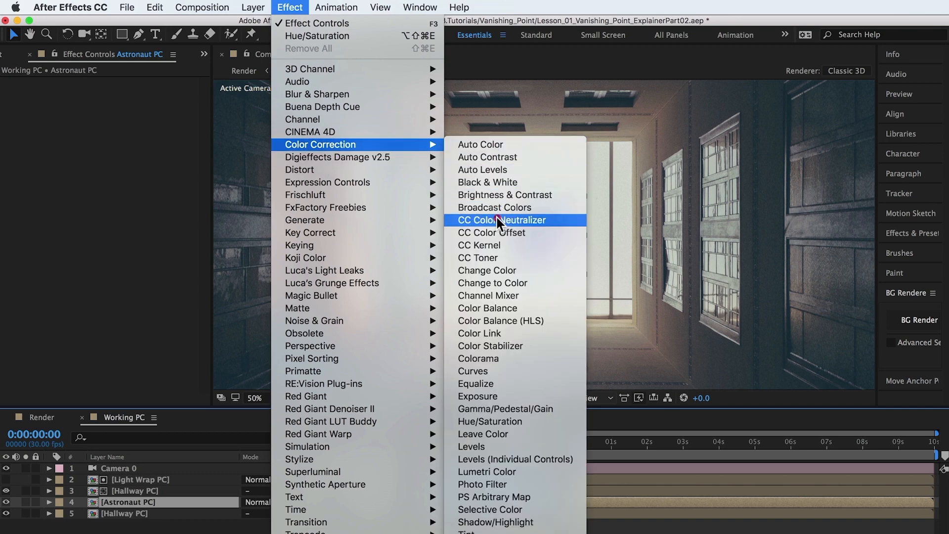
pyautogui.click(472, 371)
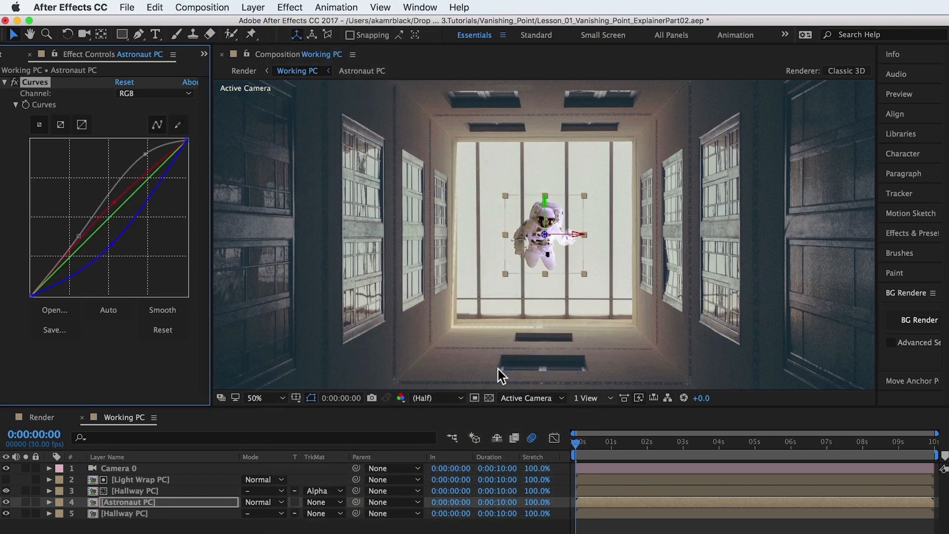
# Step: Add Hue/Saturation to the astronaut with Blues saturation -100 and Reds saturation 22
pyautogui.click(291, 7)
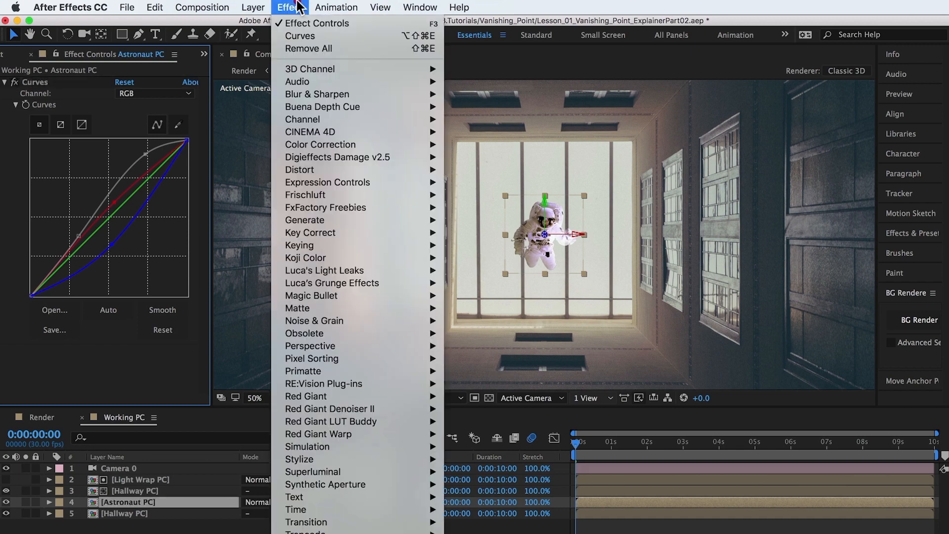
pyautogui.moveTo(320, 144)
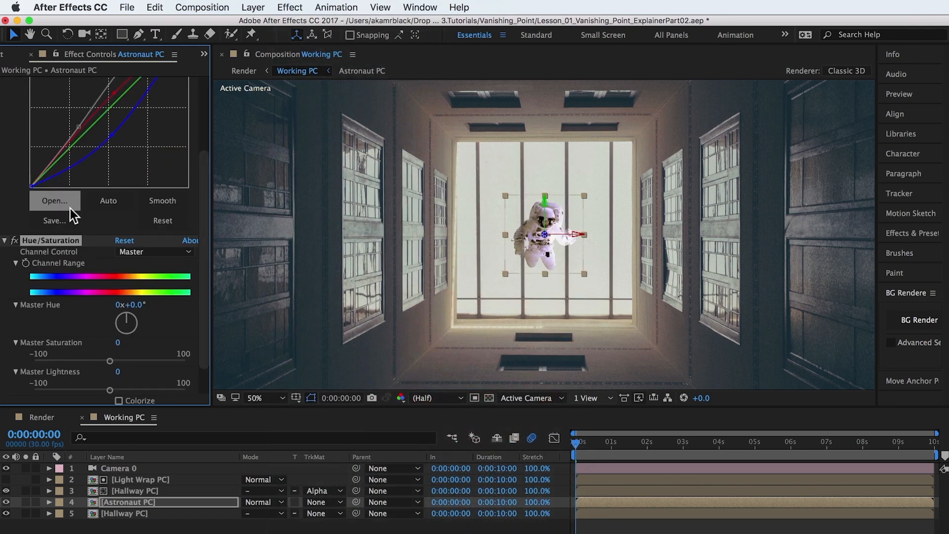
pyautogui.click(155, 252)
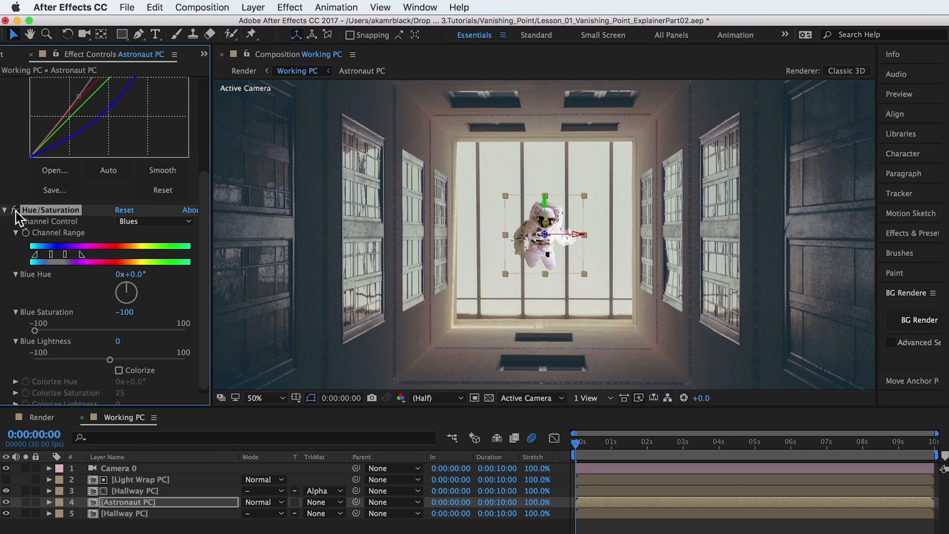
pyautogui.click(153, 221)
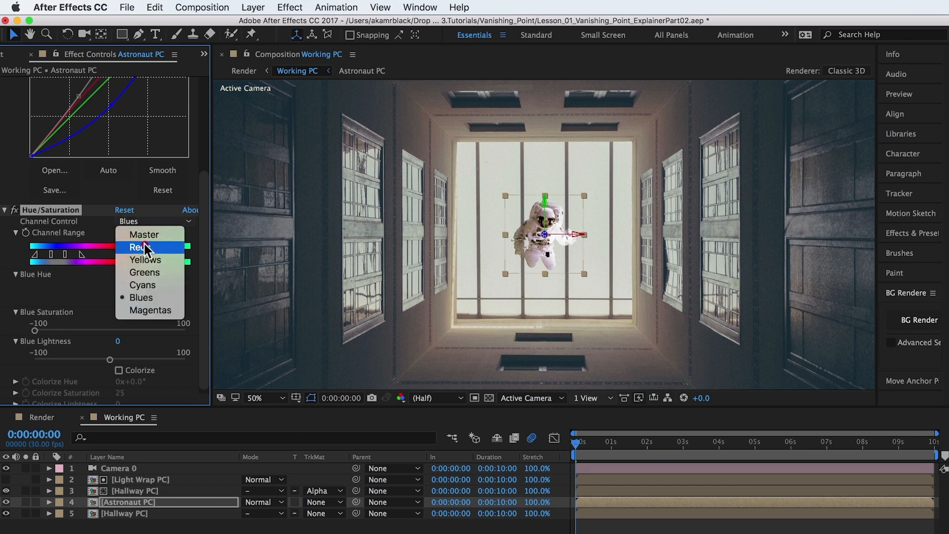
pyautogui.click(142, 247)
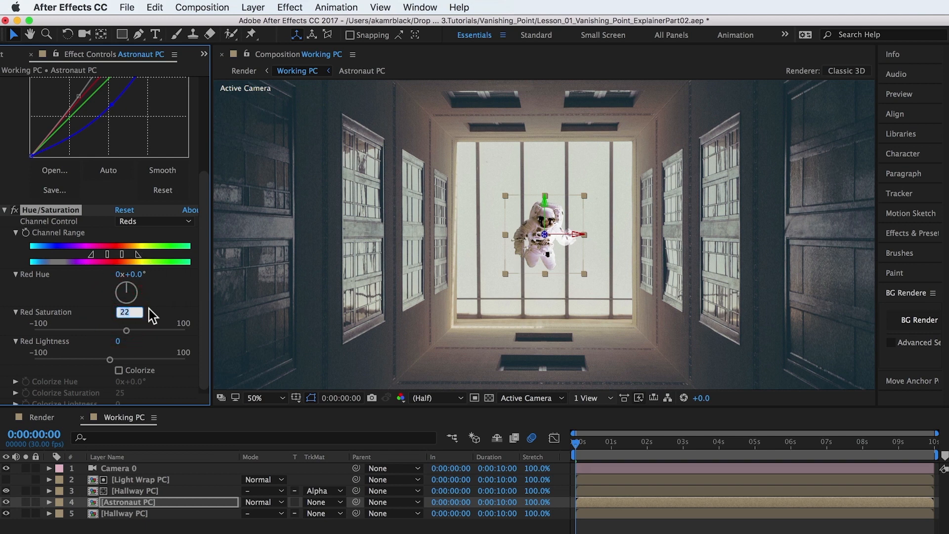
pyautogui.click(128, 311)
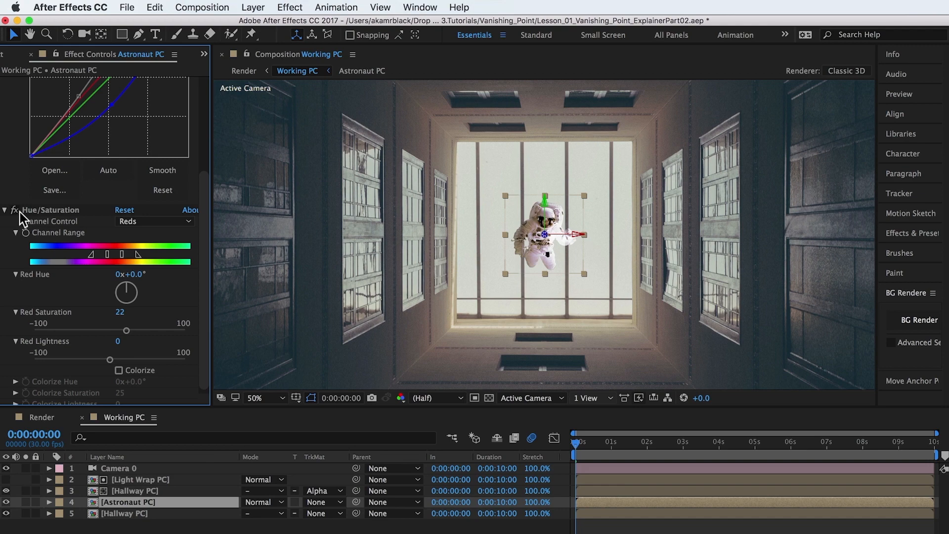
# Step: Add Camera Lens Blur to Astronaut PC with a Hexagon iris and increased blur radius
pyautogui.click(288, 7)
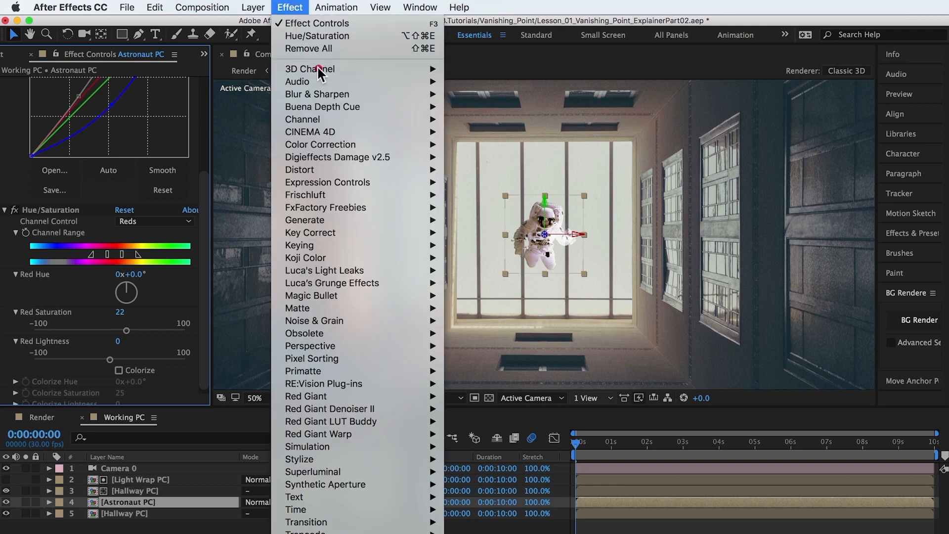
pyautogui.moveTo(324, 96)
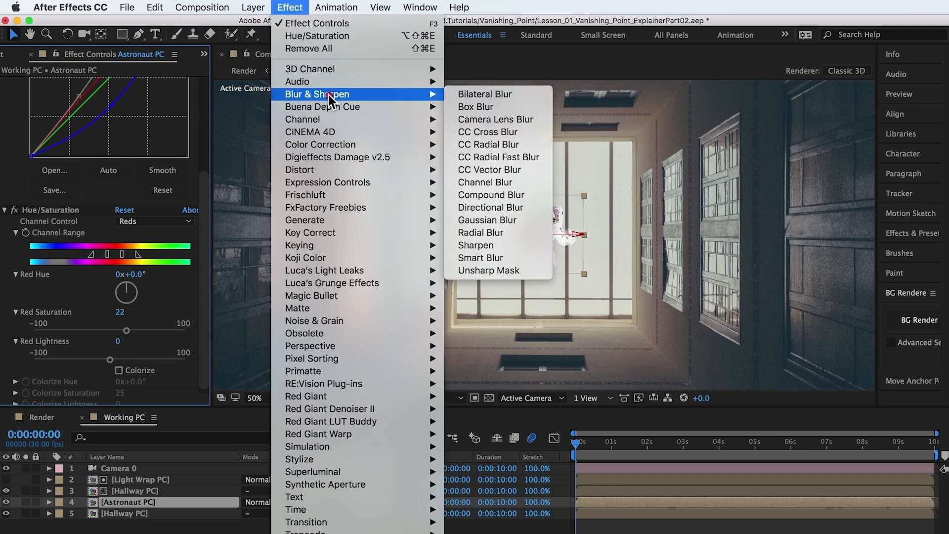
pyautogui.click(496, 119)
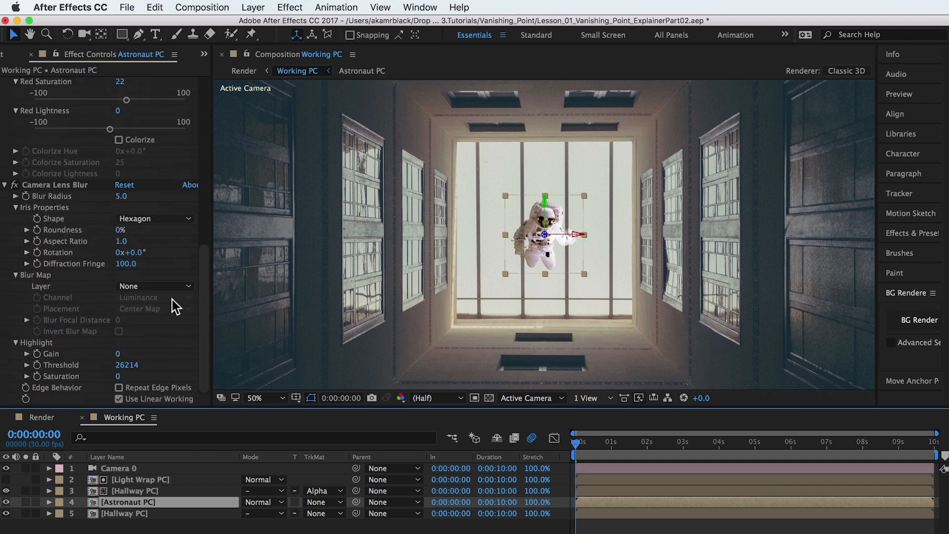
pyautogui.click(123, 196)
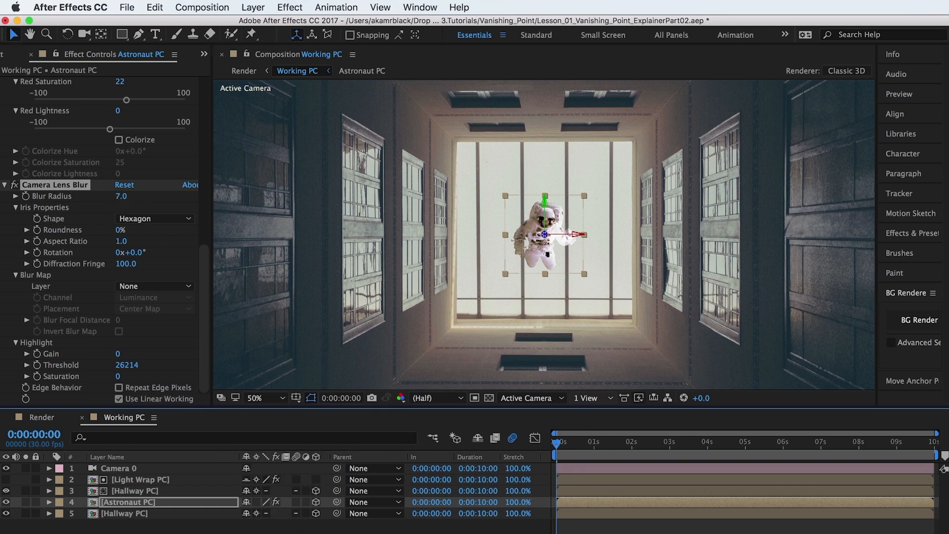
# Step: Set the Camera Lens Blur radius to 7.0 on Astronaut PC
pyautogui.click(294, 502)
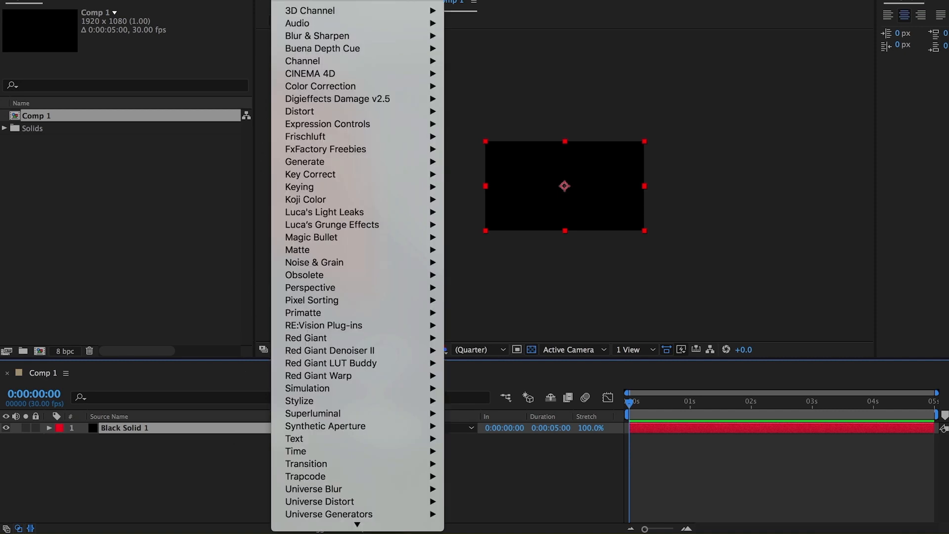
pyautogui.moveTo(327, 379)
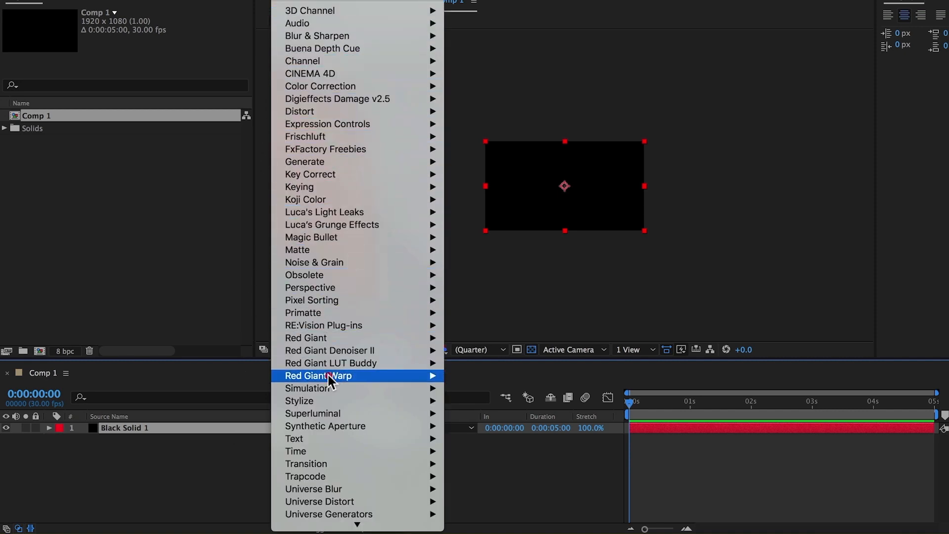
pyautogui.moveTo(306, 388)
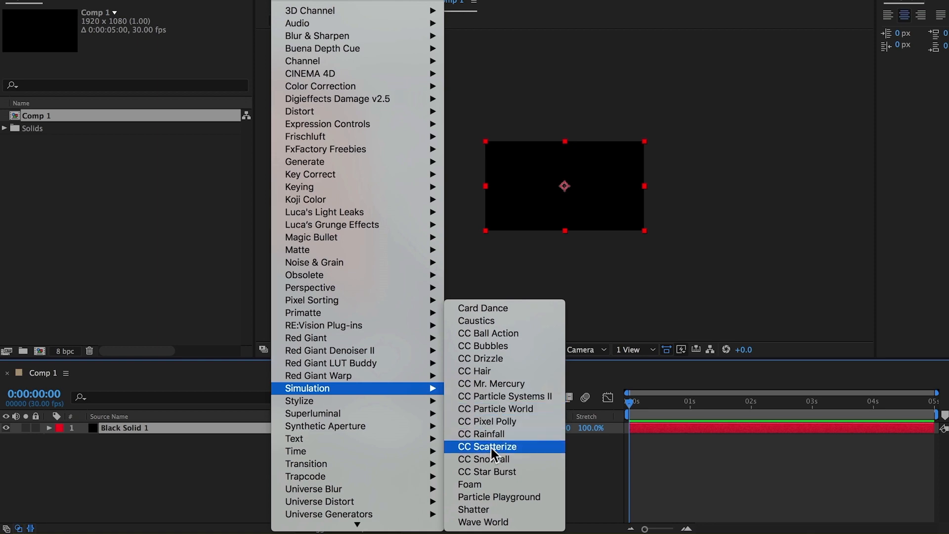
# Step: Apply Particle Playground and then Lens Flare to Black Solid 1 in Comp 1
pyautogui.click(498, 496)
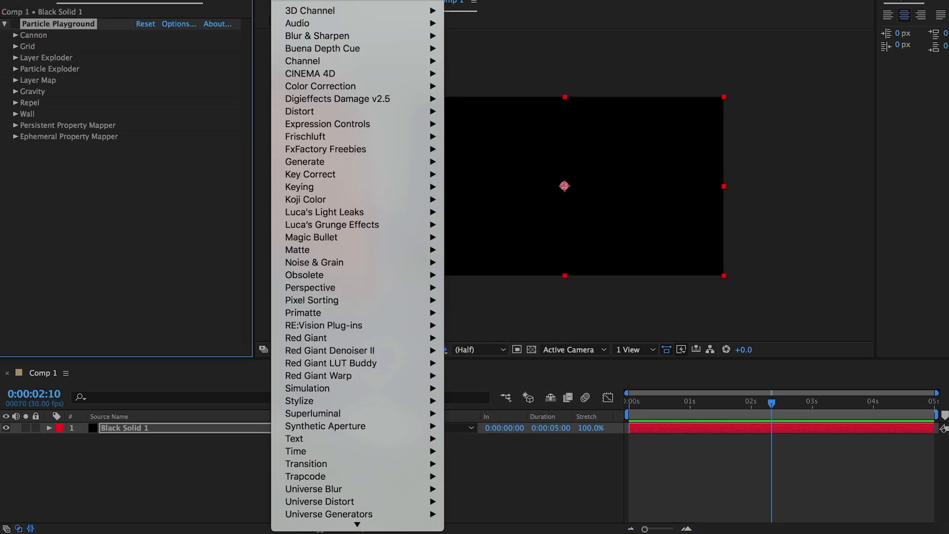
pyautogui.moveTo(305, 162)
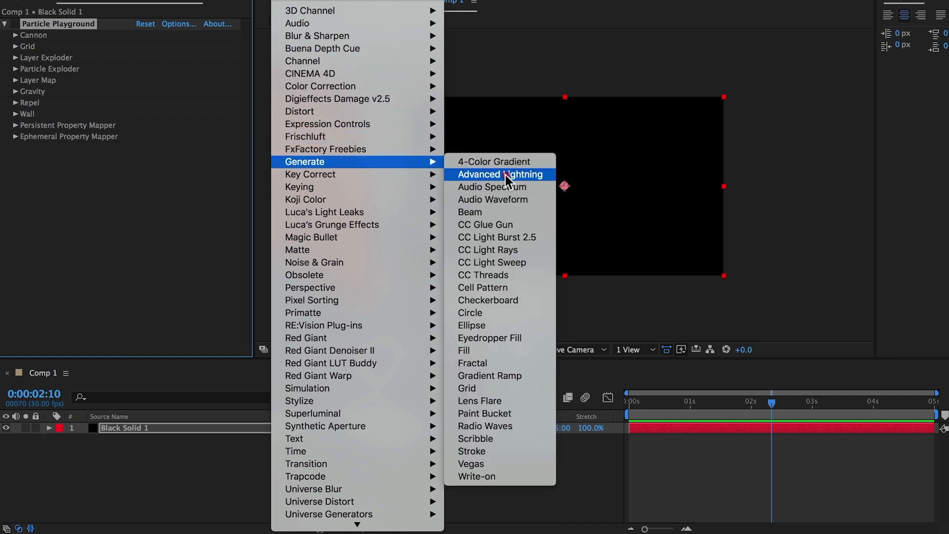
pyautogui.moveTo(512, 407)
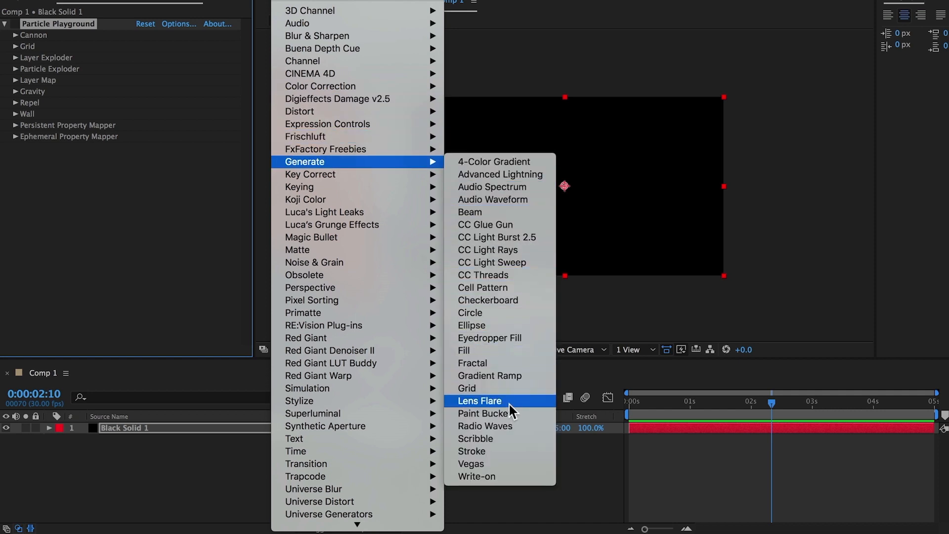
pyautogui.click(479, 402)
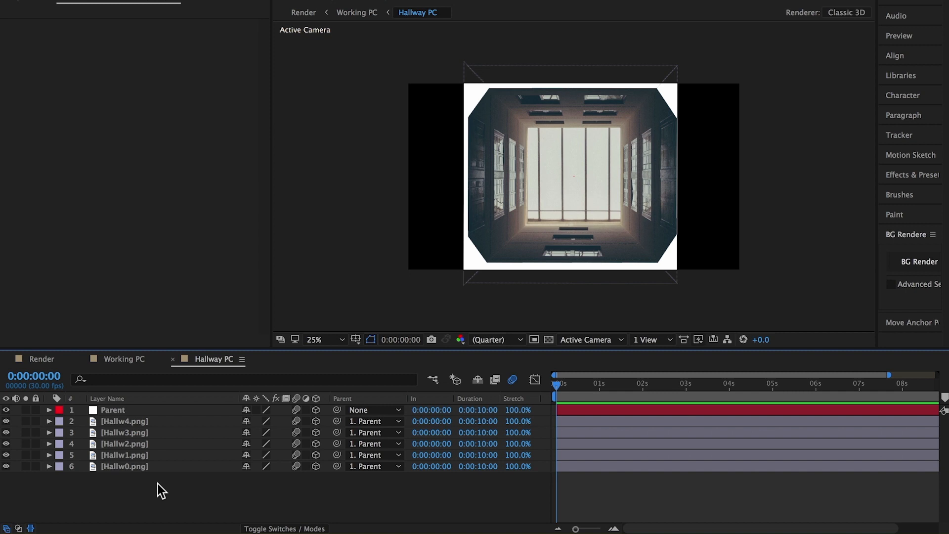
# Step: Create the Glow layer from a hallway image and add a Levels effect to it
pyautogui.click(125, 454)
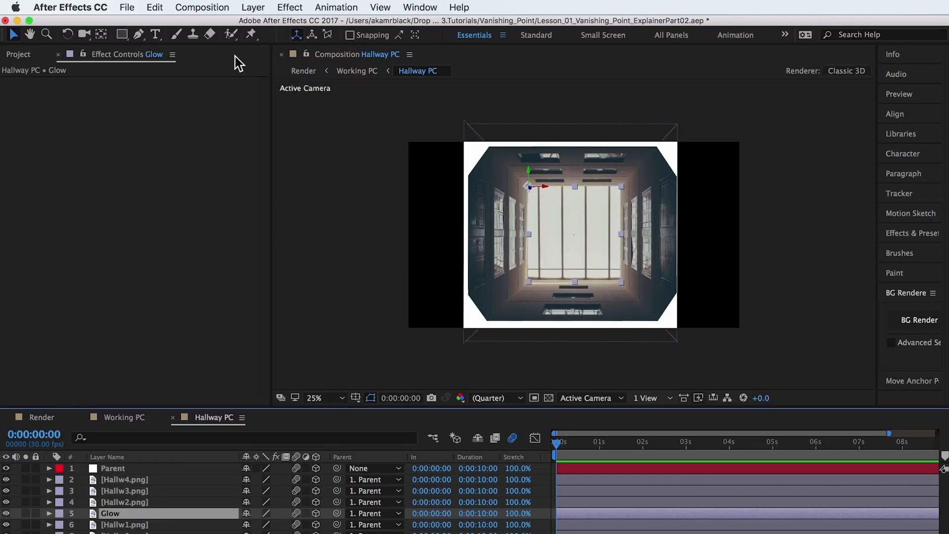
pyautogui.click(289, 7)
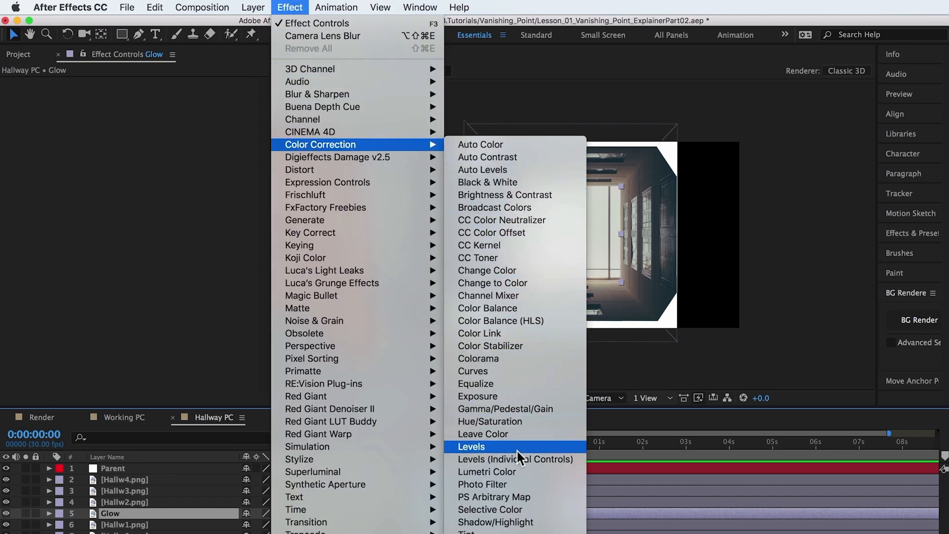
pyautogui.click(470, 445)
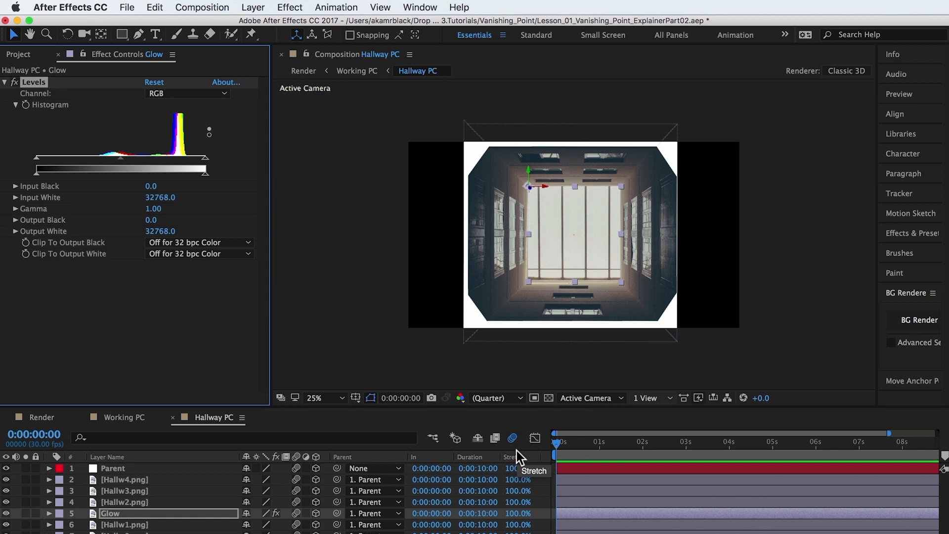
# Step: Lower Levels Input White to about 28912 to brighten the Glow layer's highlights
pyautogui.moveTo(208, 162); pyautogui.dragTo(205, 162)
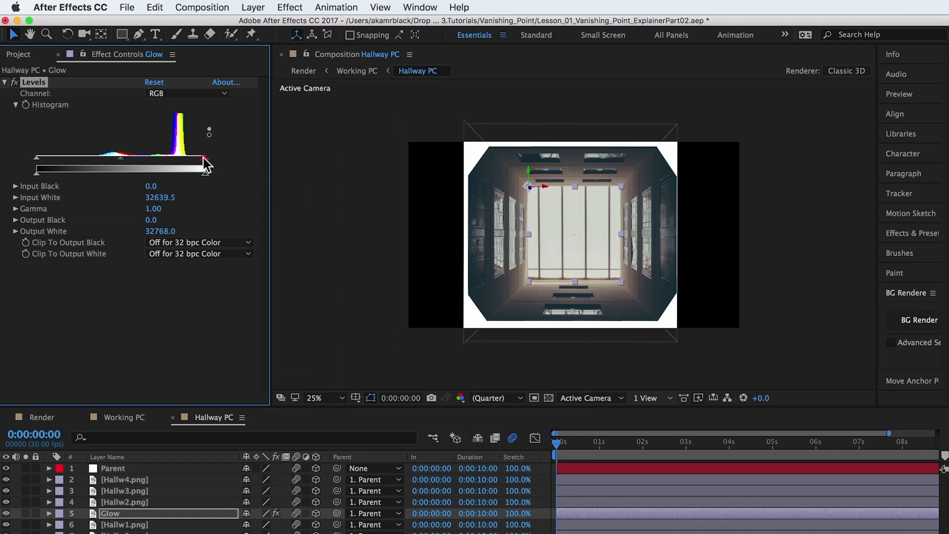
pyautogui.moveTo(206, 162); pyautogui.dragTo(168, 162)
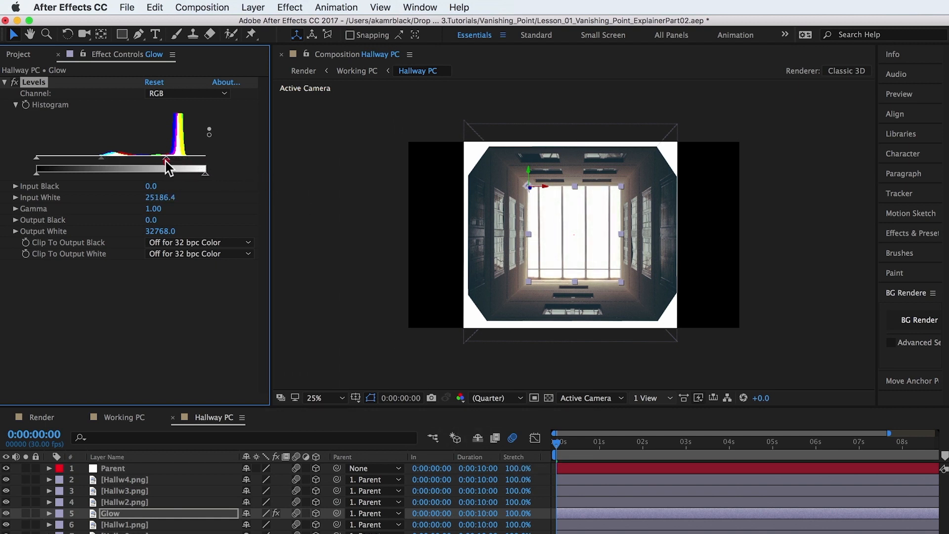
pyautogui.moveTo(166, 169); pyautogui.dragTo(187, 169)
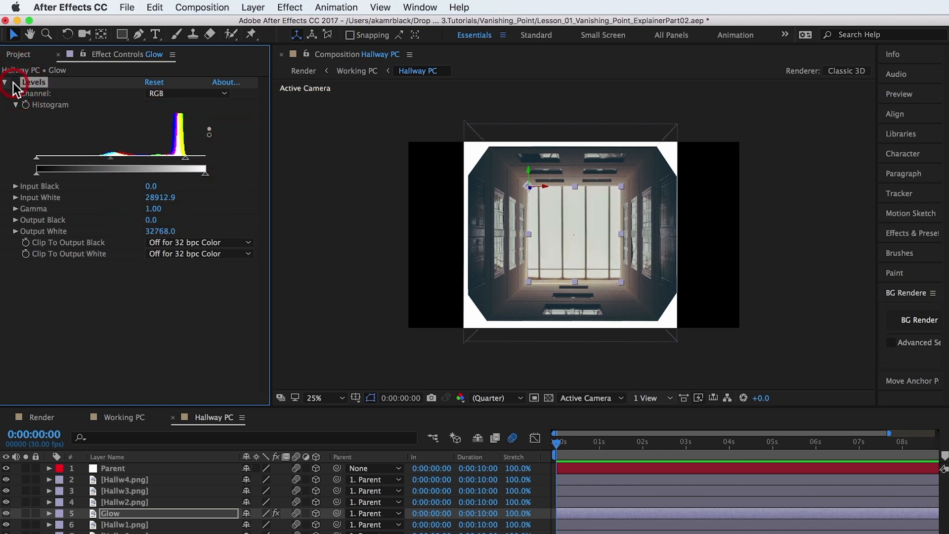
pyautogui.click(289, 7)
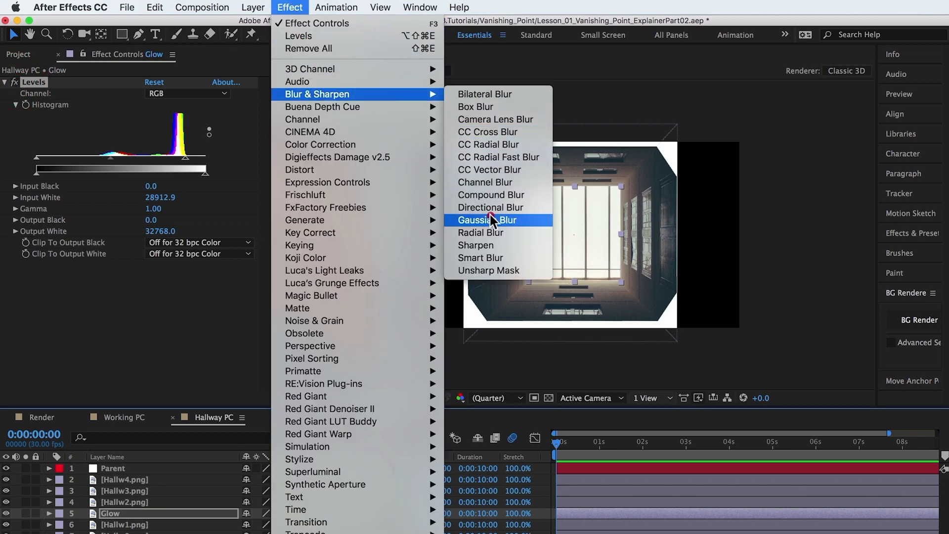
# Step: Add a Gaussian Blur of 356 to the Glow layer and set its blend mode so the window blooms
pyautogui.click(487, 220)
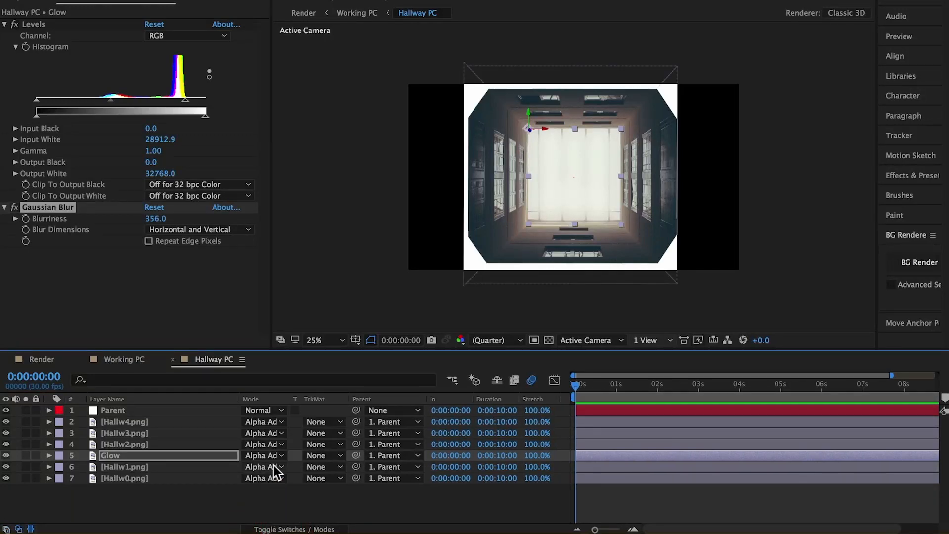
pyautogui.click(263, 455)
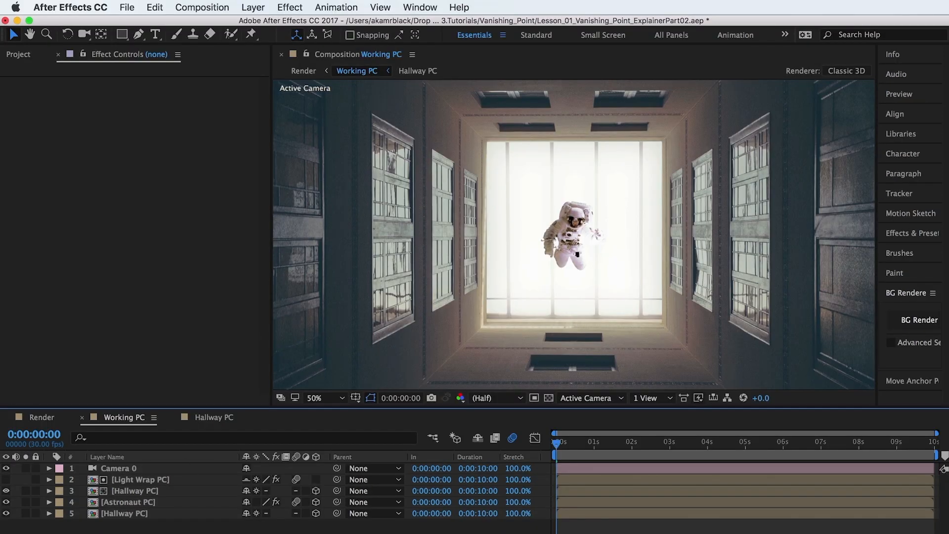
# Step: Create a new solid in Working PC with the pale turquoise colour C4F5E6
pyautogui.click(252, 8)
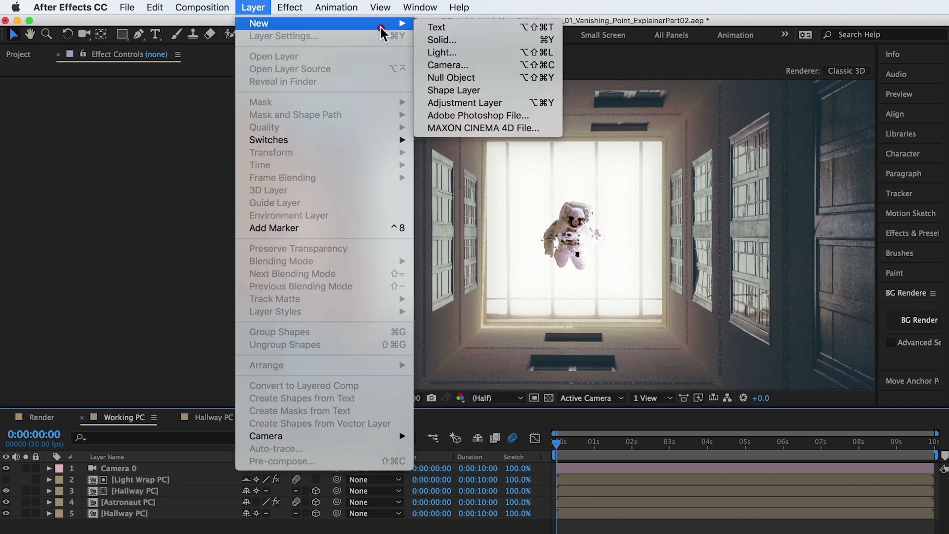
pyautogui.click(442, 39)
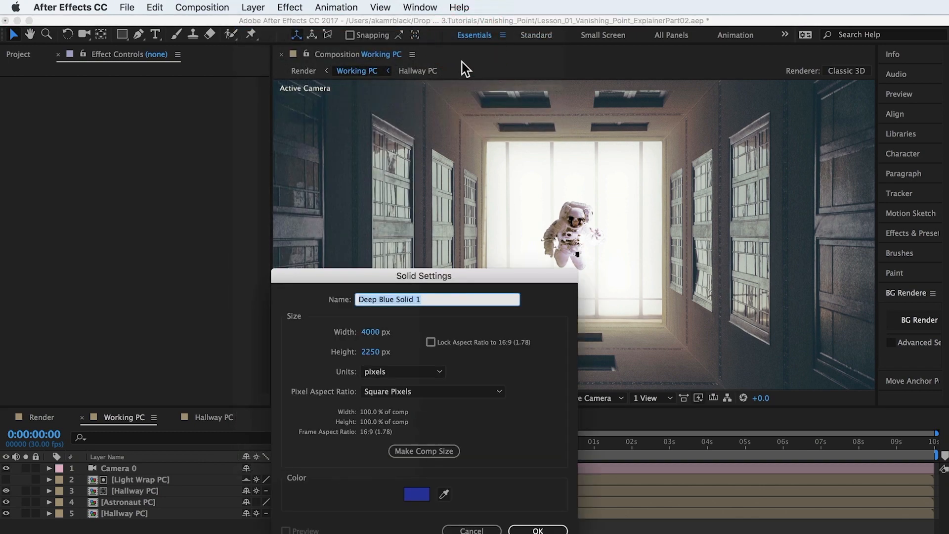
pyautogui.click(416, 493)
pyautogui.write('C4F5E6')
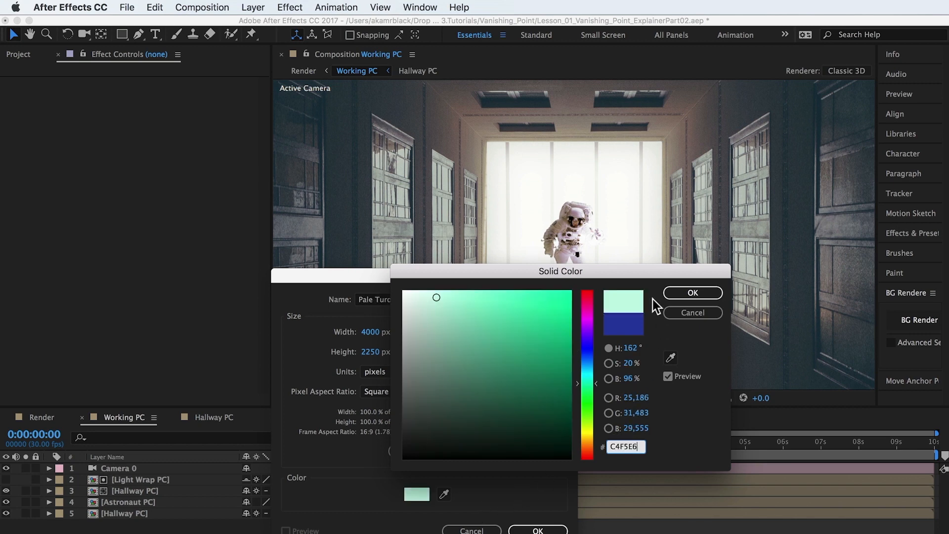
pyautogui.moveTo(676, 296)
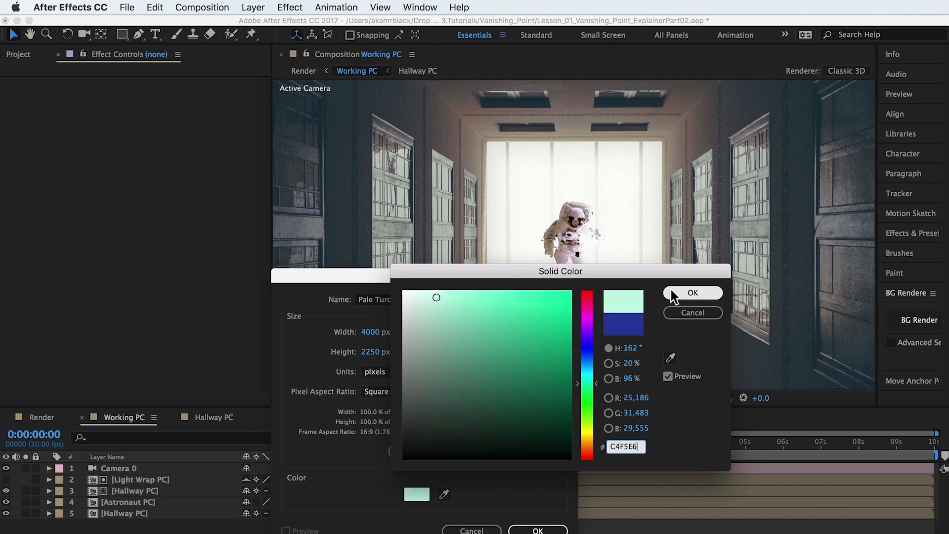
pyautogui.click(691, 293)
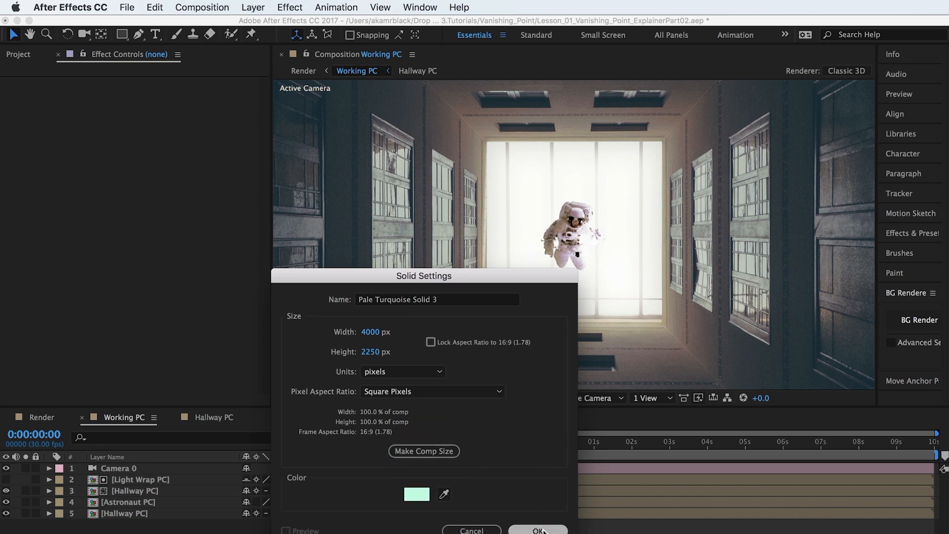
pyautogui.click(537, 529)
pyautogui.write('space particles')
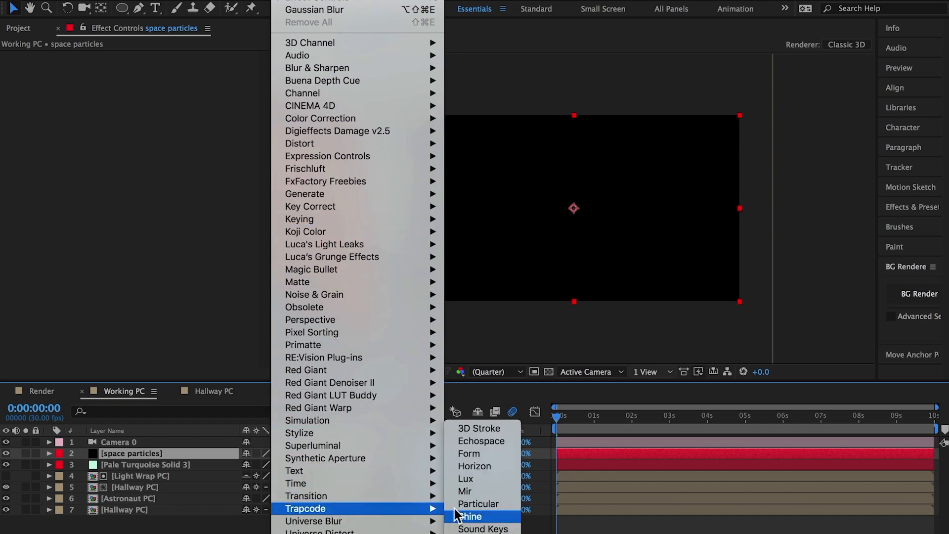
# Step: Apply Trapcode Particular to the space particles solid and launch its Effects Builder
pyautogui.click(478, 503)
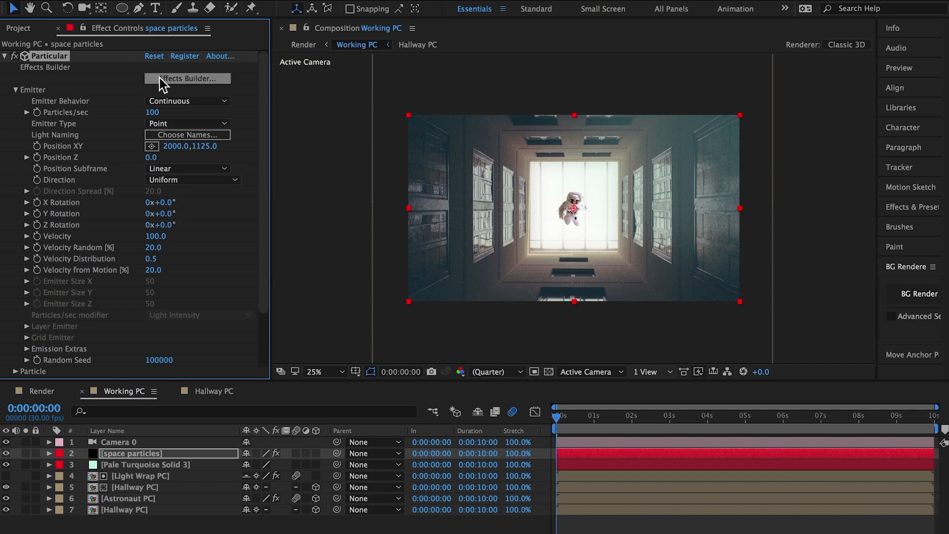
pyautogui.click(187, 79)
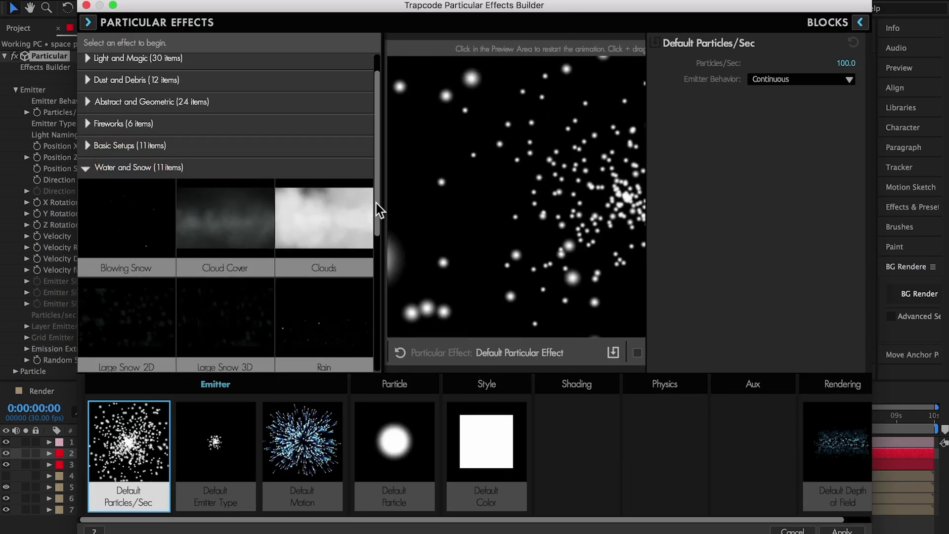
# Step: Load the Custom > Space Particles preset in Particular's Effects Builder onto the solid
pyautogui.scroll(-3)
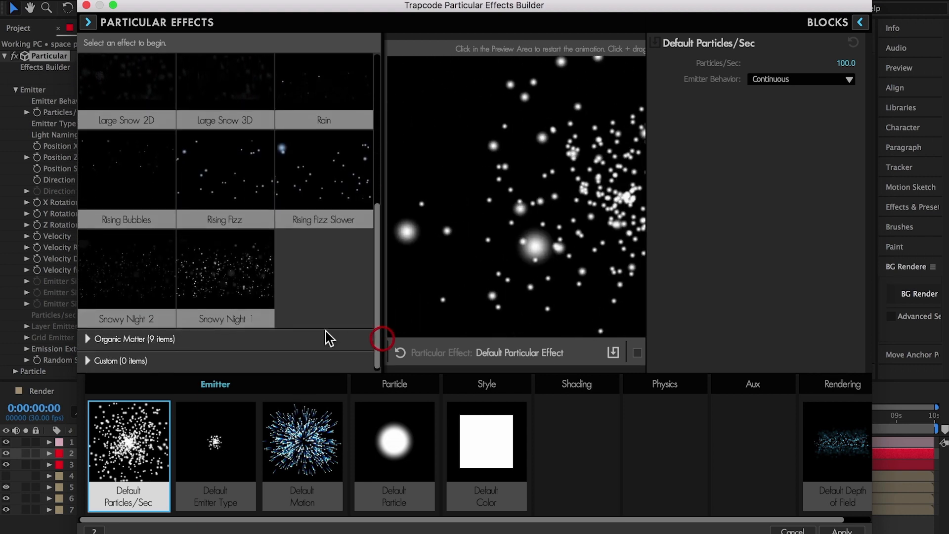
pyautogui.click(224, 281)
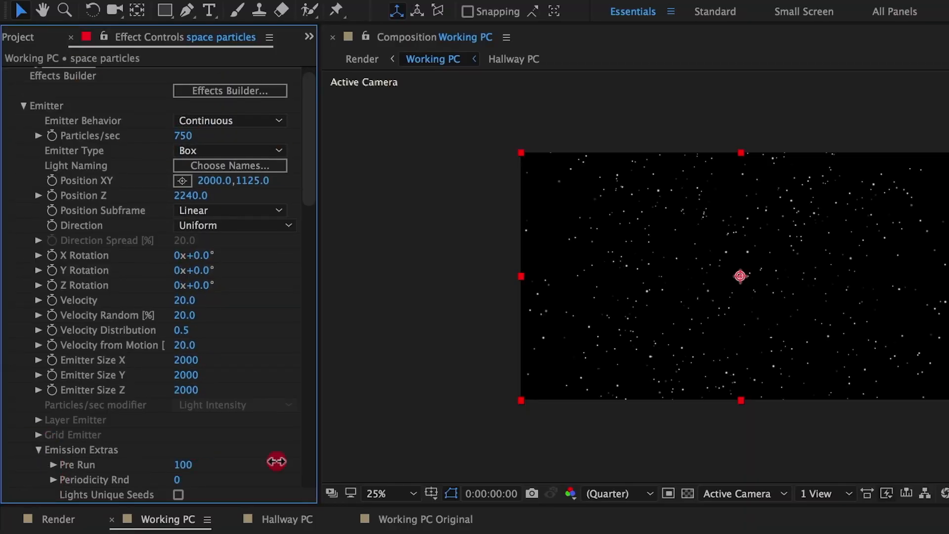
pyautogui.scroll(-3)
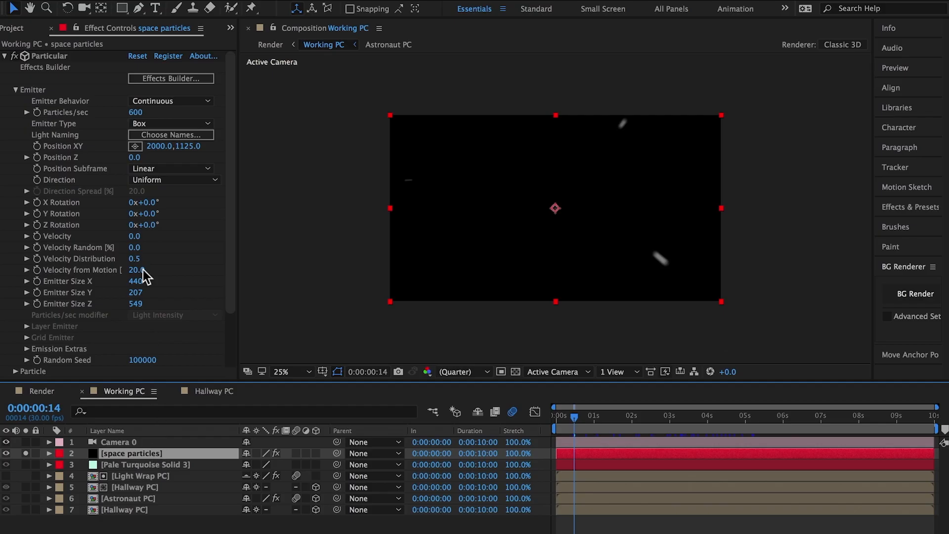
pyautogui.click(170, 78)
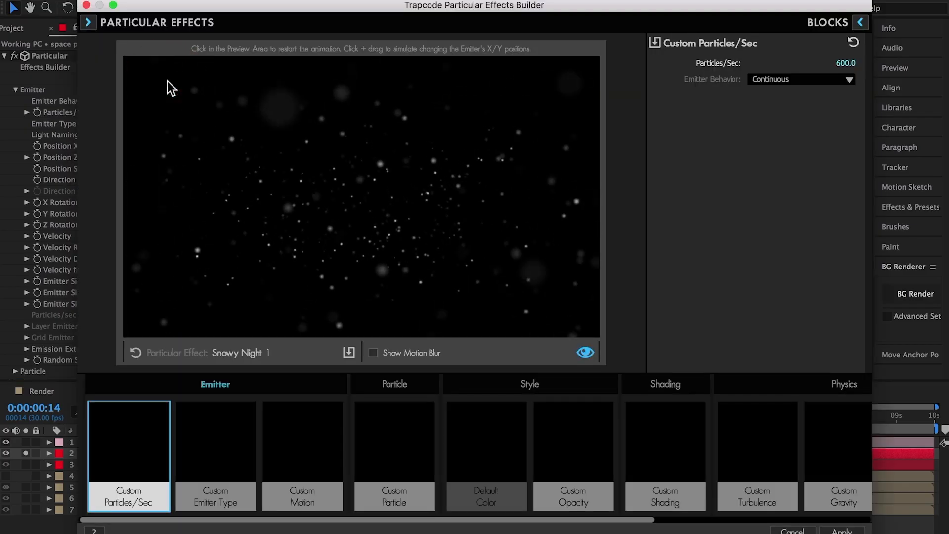
pyautogui.click(91, 24)
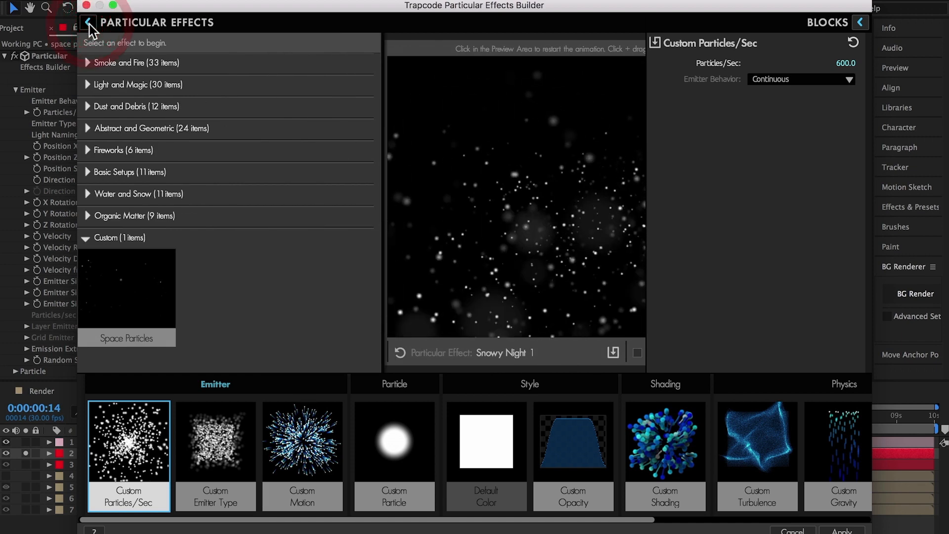
pyautogui.click(126, 289)
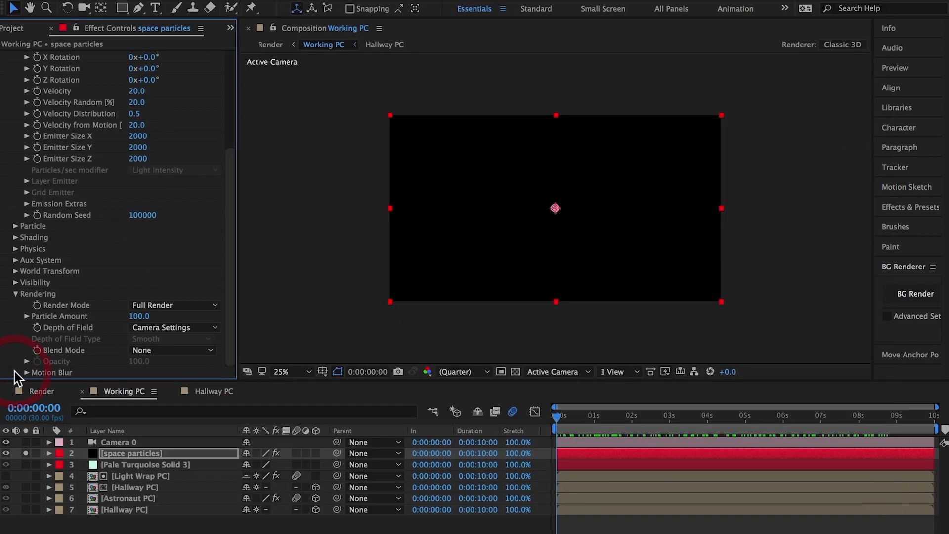
# Step: Reveal the space particles' Rendering > Motion Blur options in Effect Controls
pyautogui.click(18, 371)
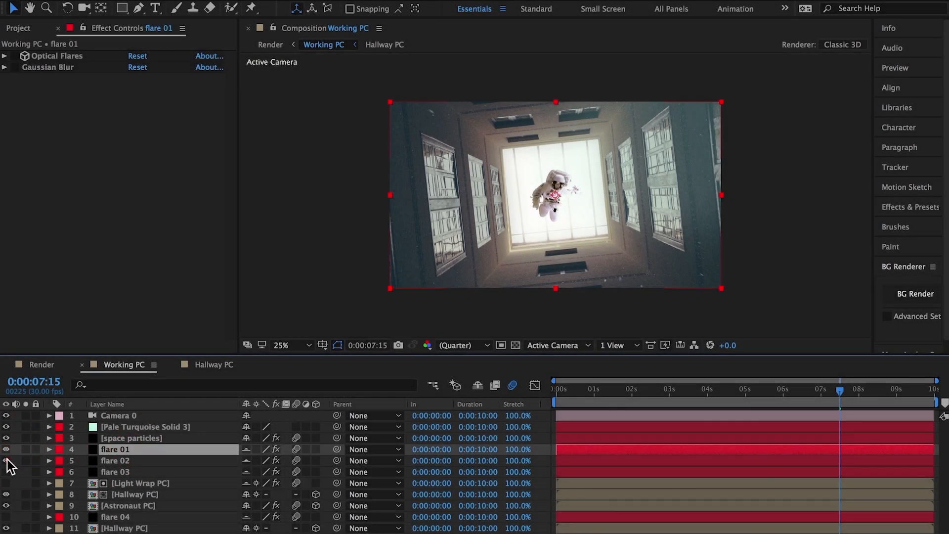
# Step: Turn on flare 02 and review flare 01's Optical Flares and Gaussian Blur settings
pyautogui.click(6, 449)
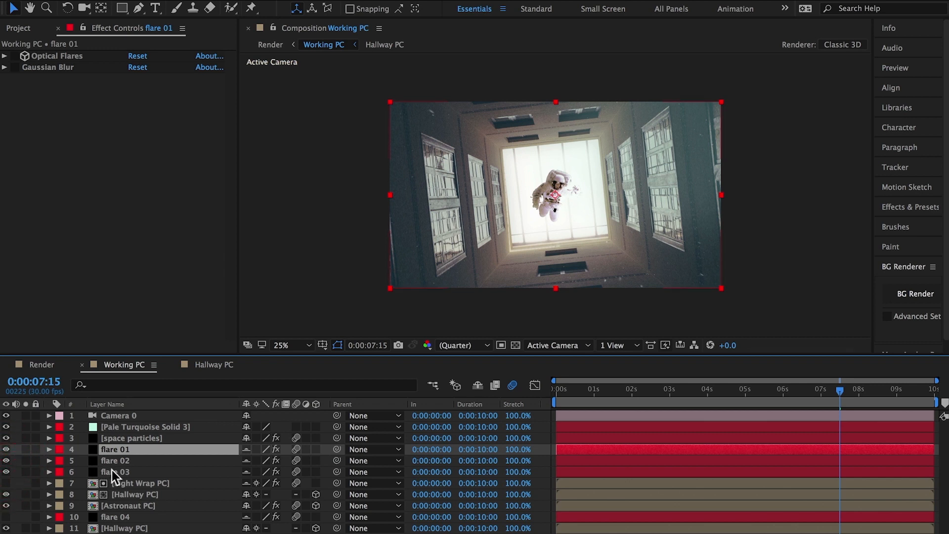
pyautogui.doubleClick(114, 448)
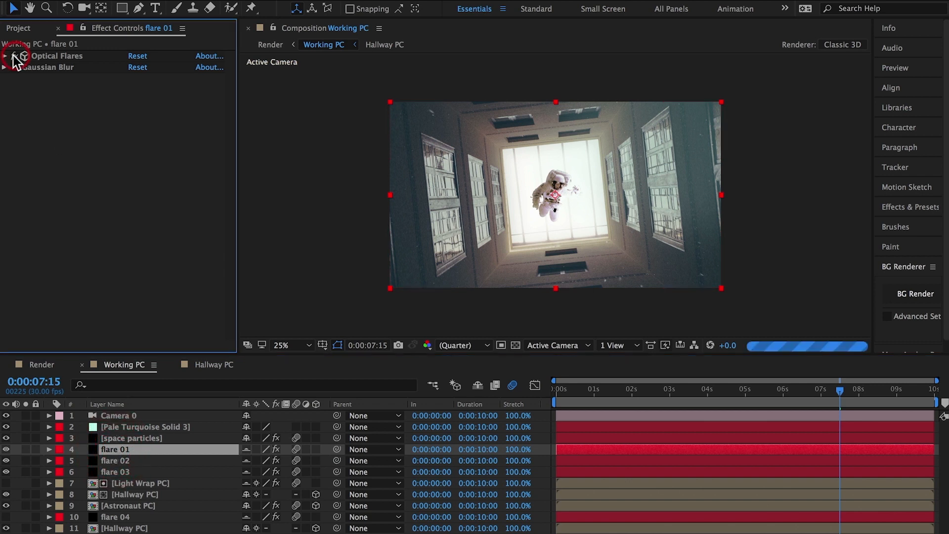
pyautogui.click(8, 55)
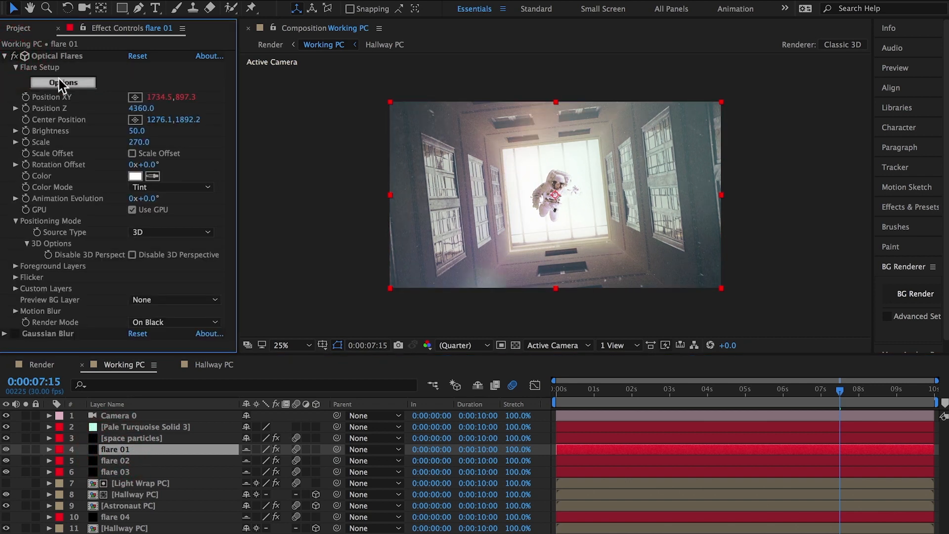
pyautogui.click(9, 55)
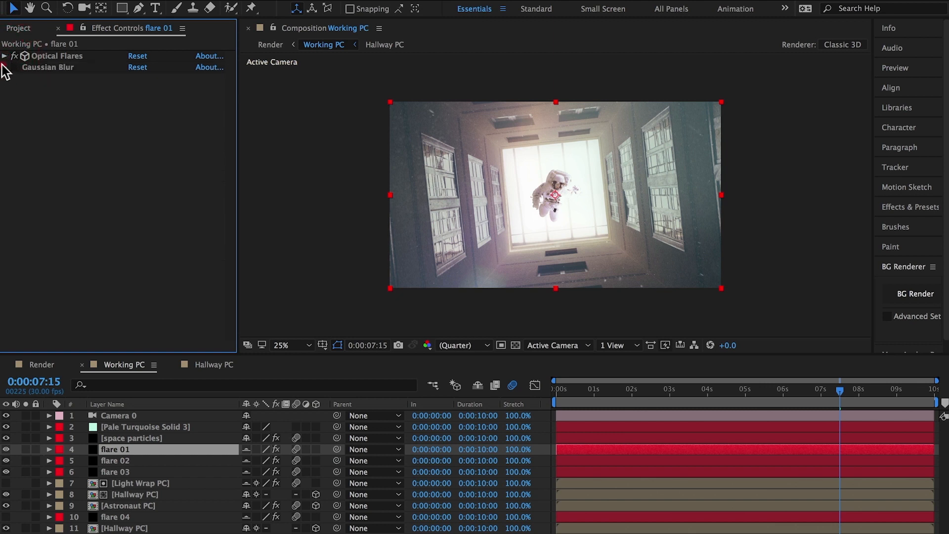
pyautogui.click(9, 67)
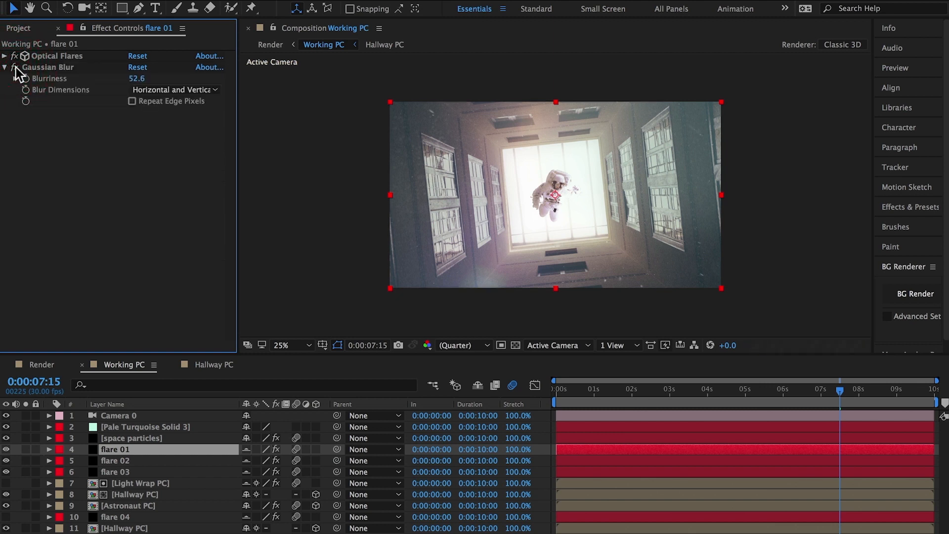
pyautogui.click(115, 459)
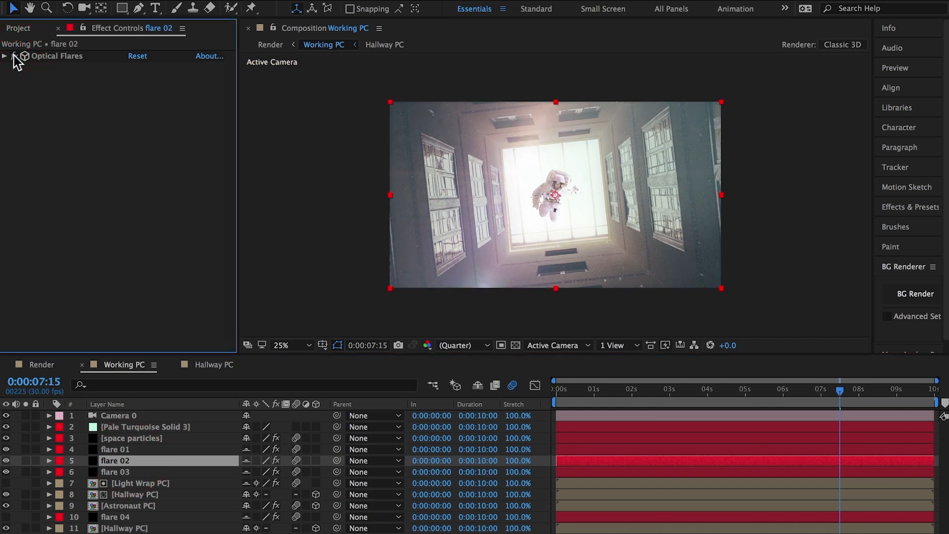
# Step: Review flare 02's lens flare settings and flare 04, then return to flare 01
pyautogui.click(113, 472)
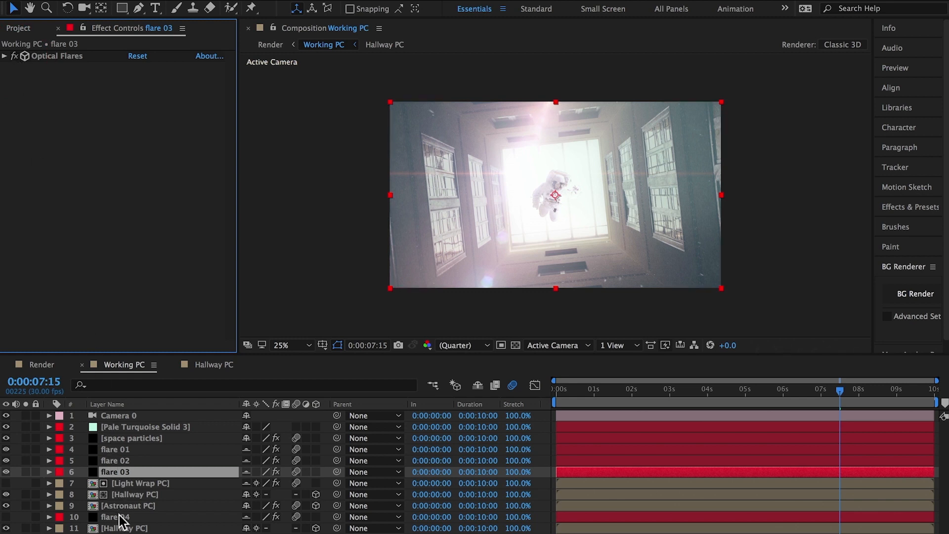
pyautogui.click(111, 515)
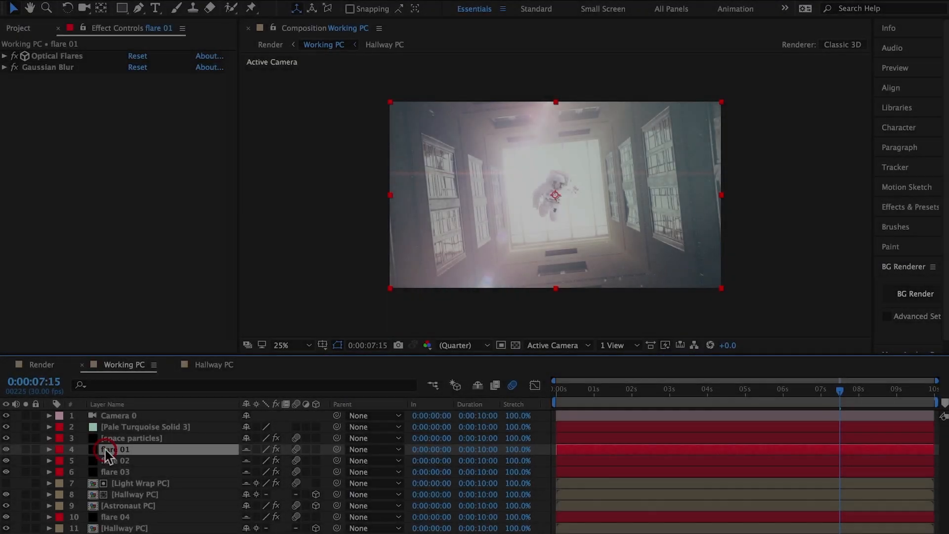
pyautogui.click(10, 56)
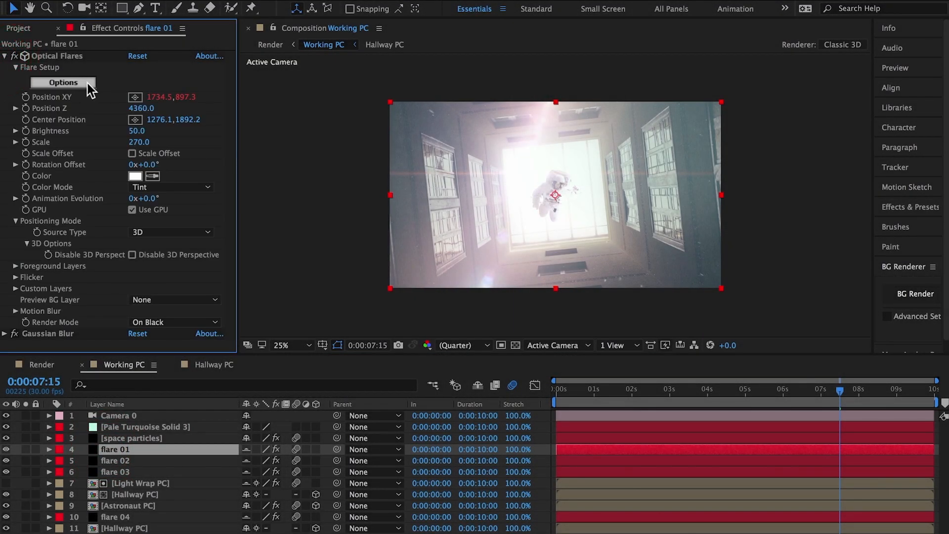
# Step: Load the Flare 01 custom preset from Optical Flares Options onto the flare 01 layer
pyautogui.click(63, 83)
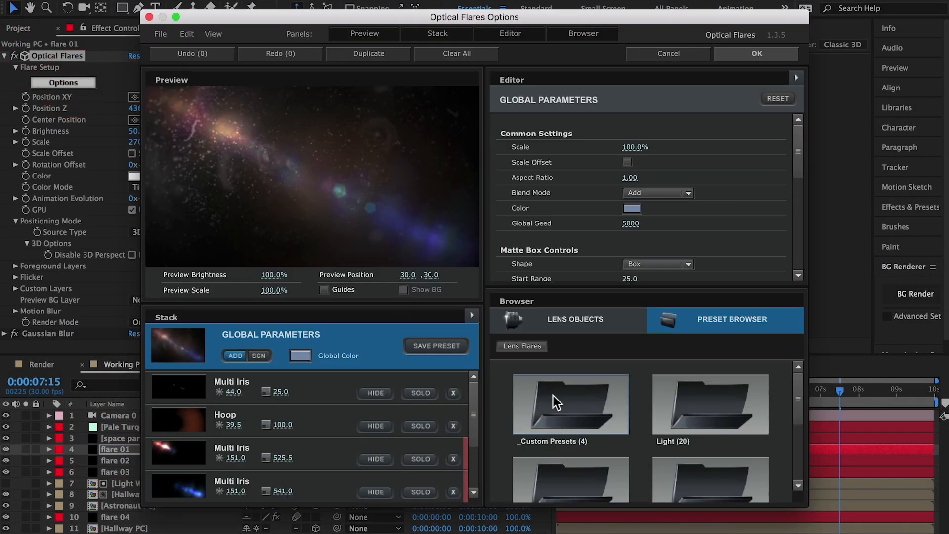
pyautogui.doubleClick(570, 404)
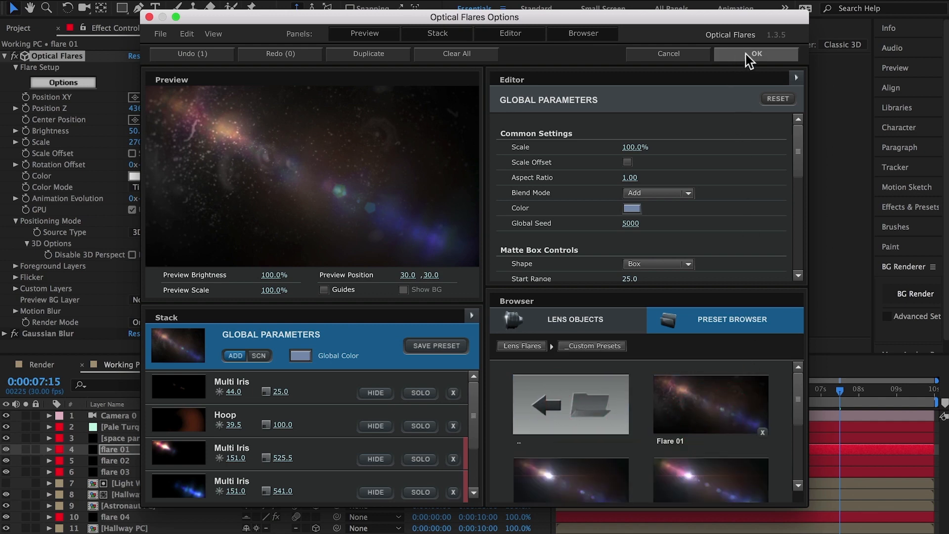
pyautogui.click(755, 53)
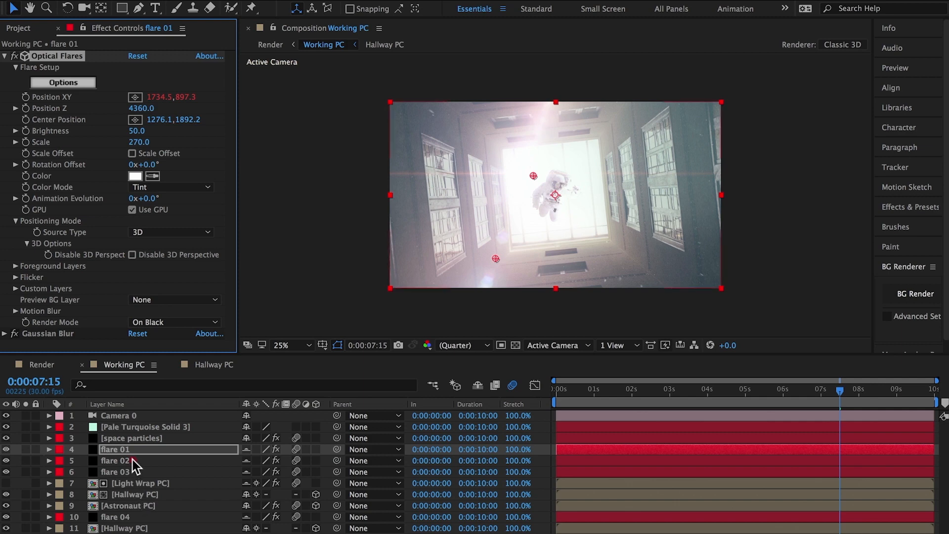
# Step: Load the Flare 02 custom preset onto the flare 02 layer
pyautogui.click(111, 459)
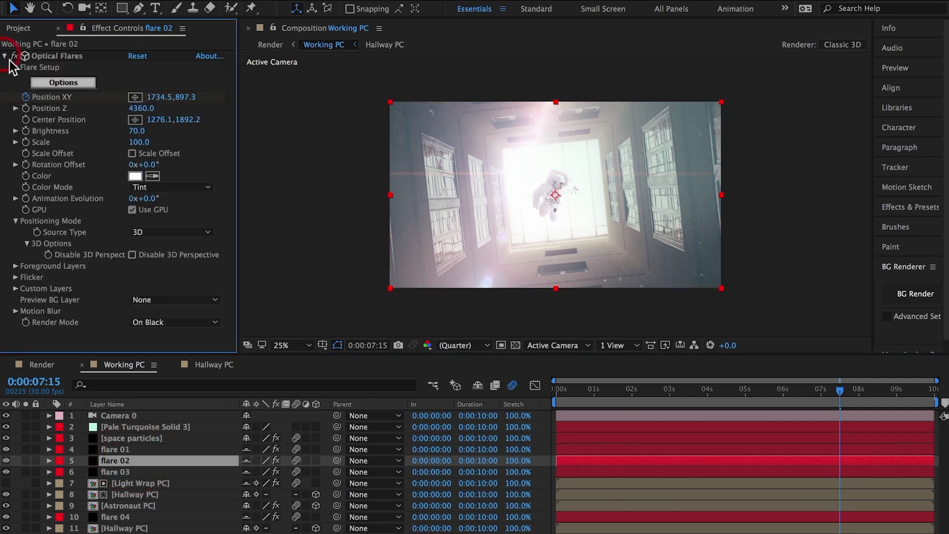
pyautogui.click(63, 82)
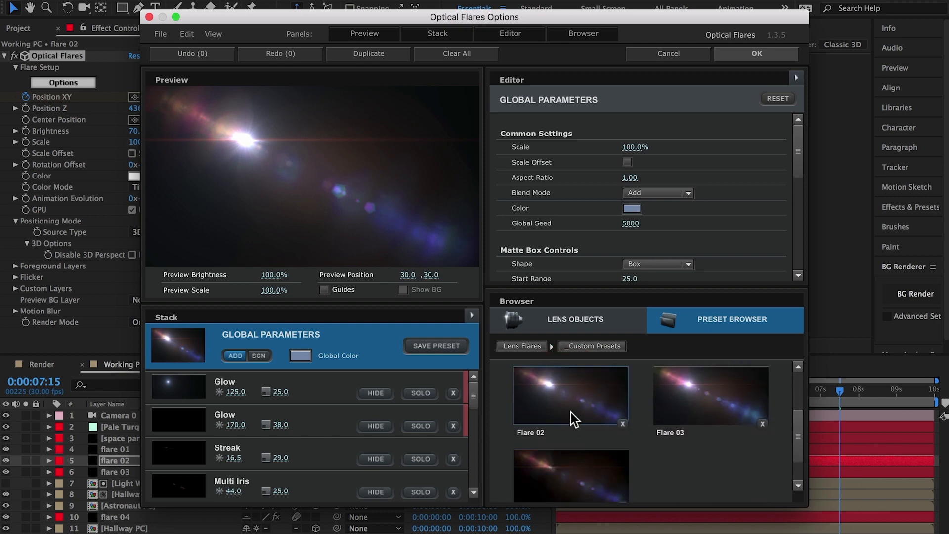
pyautogui.click(756, 53)
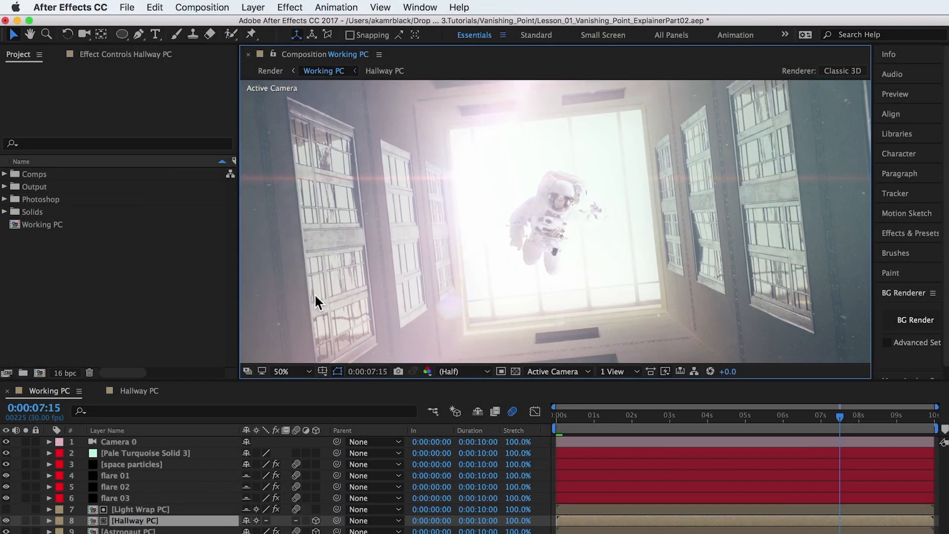
pyautogui.moveTo(148, 254)
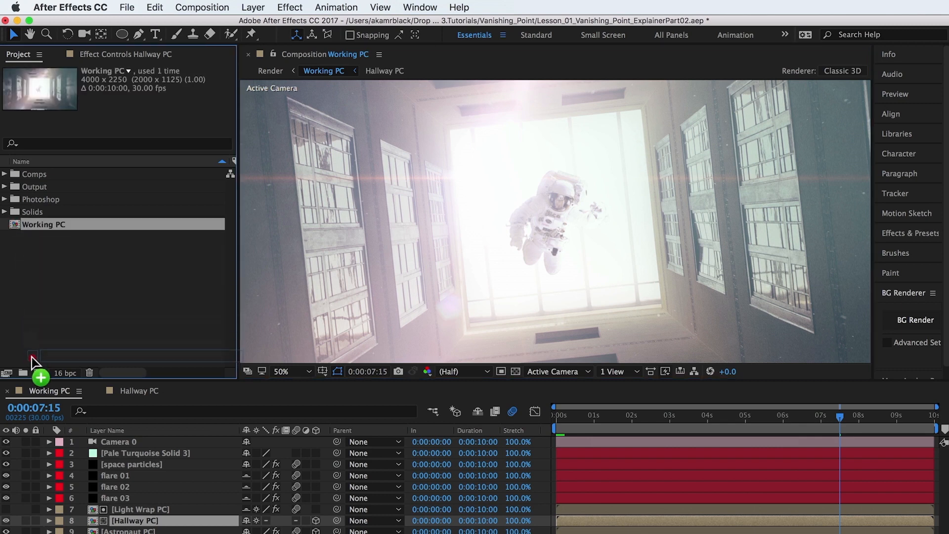
# Step: Nest Working PC in a new composition named Render sized 1920 by 1080
pyautogui.click(35, 372)
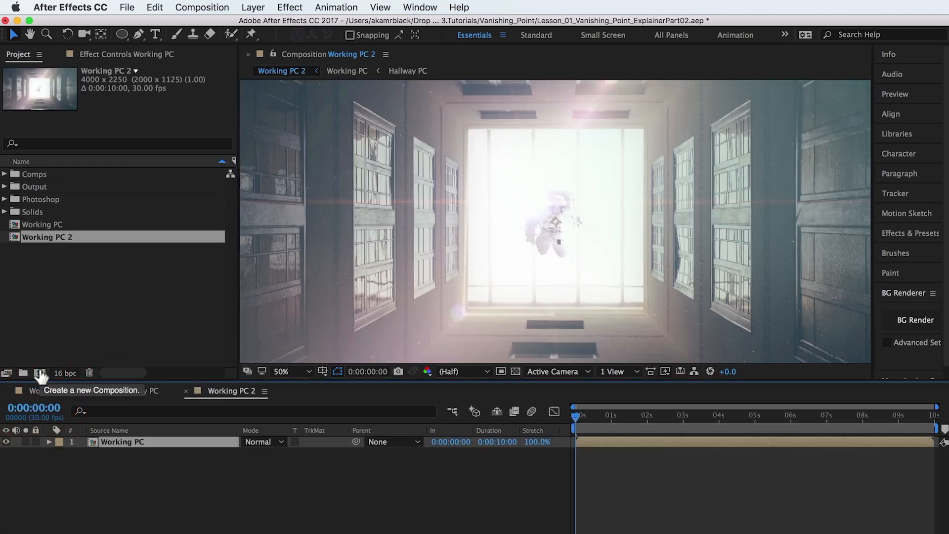
pyautogui.click(38, 373)
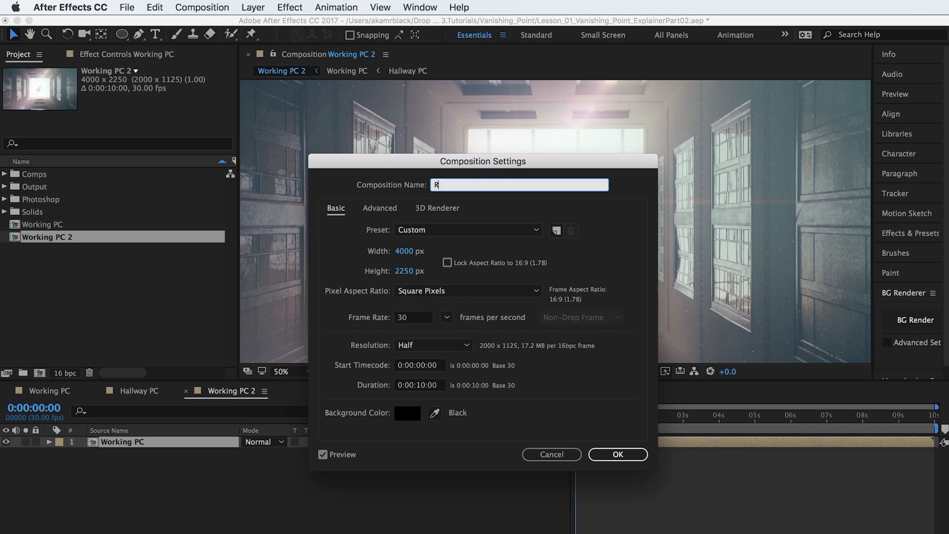
pyautogui.write('ender')
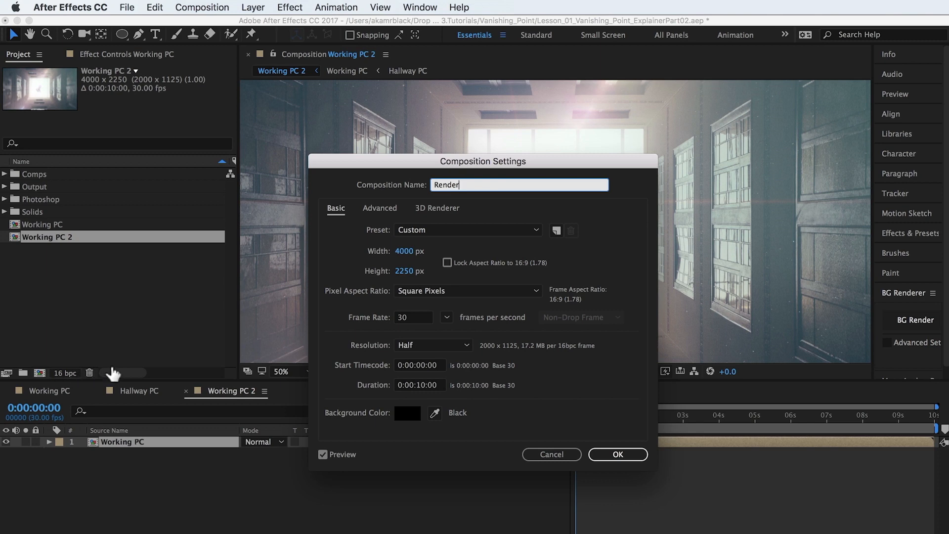
pyautogui.click(413, 251)
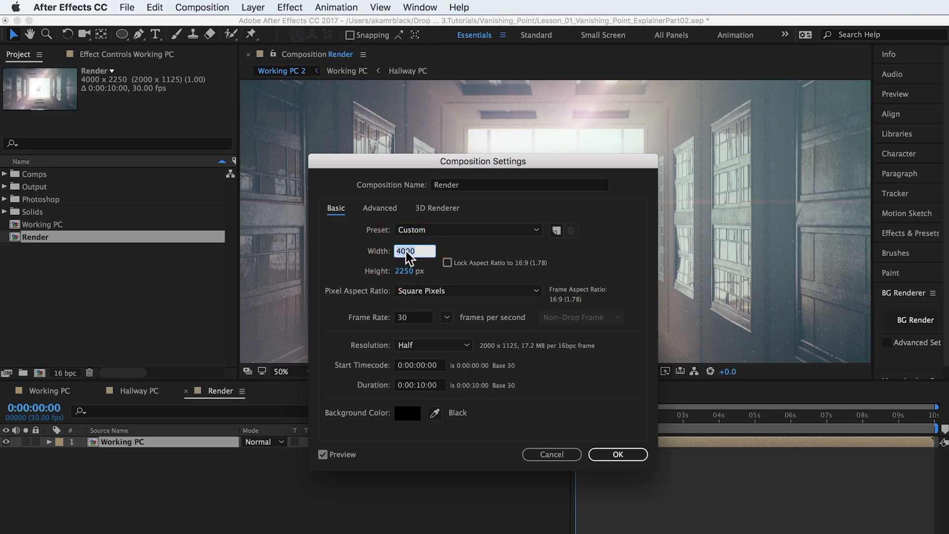
pyautogui.write('1920')
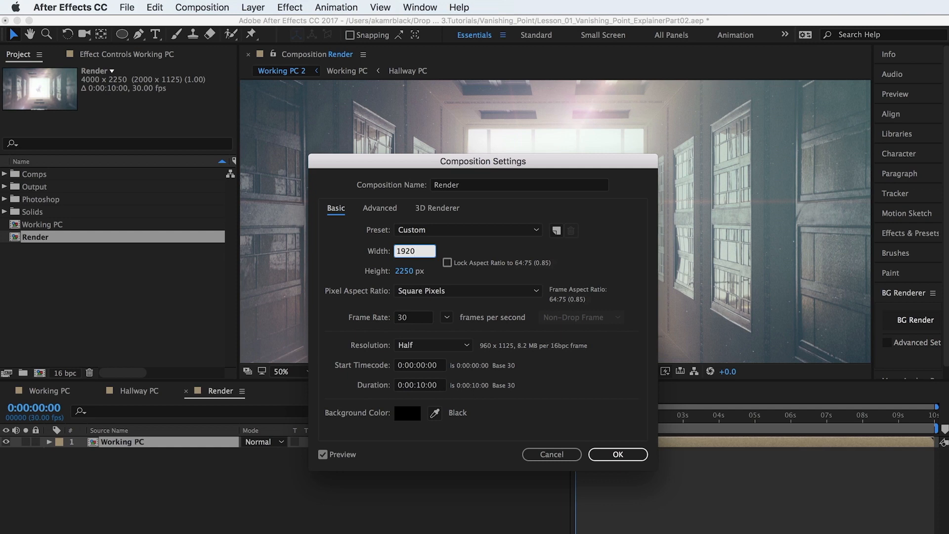
pyautogui.write('1080')
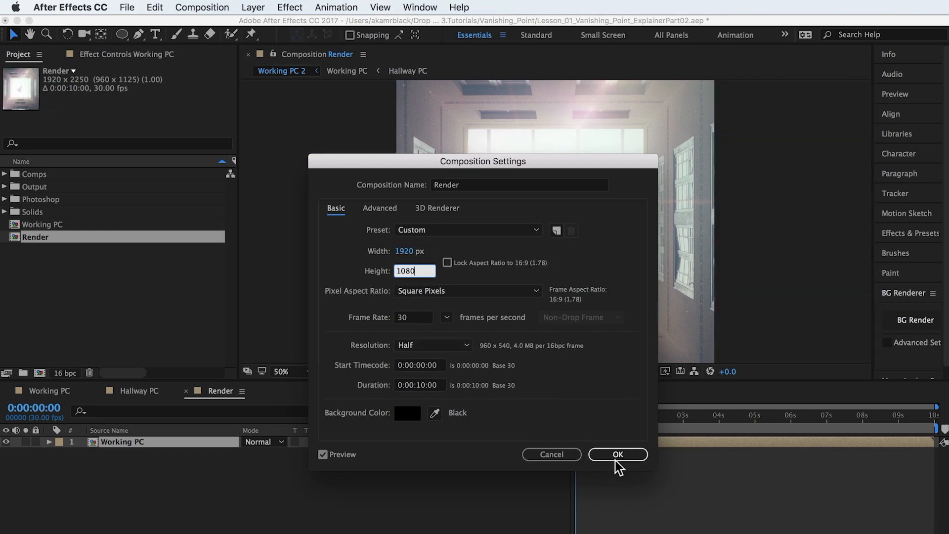
pyautogui.click(616, 454)
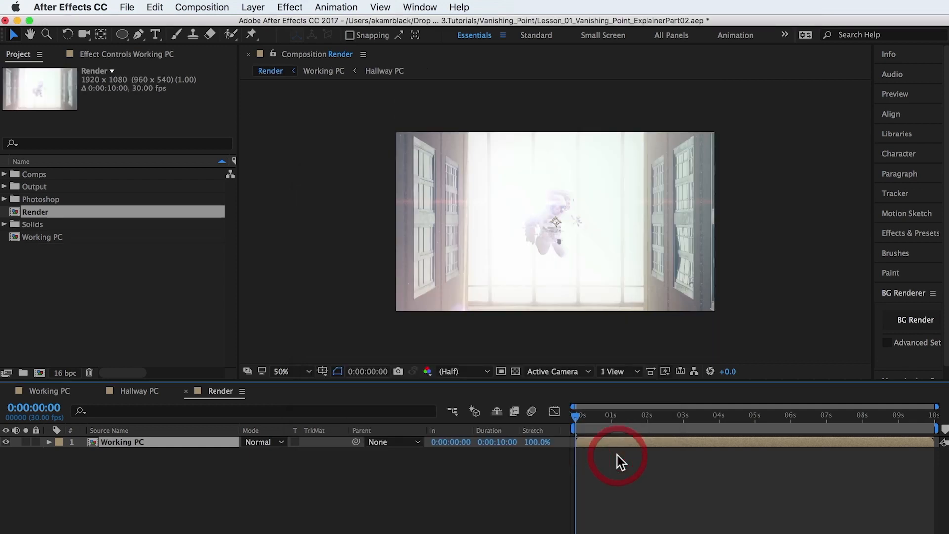
pyautogui.moveTo(413, 323)
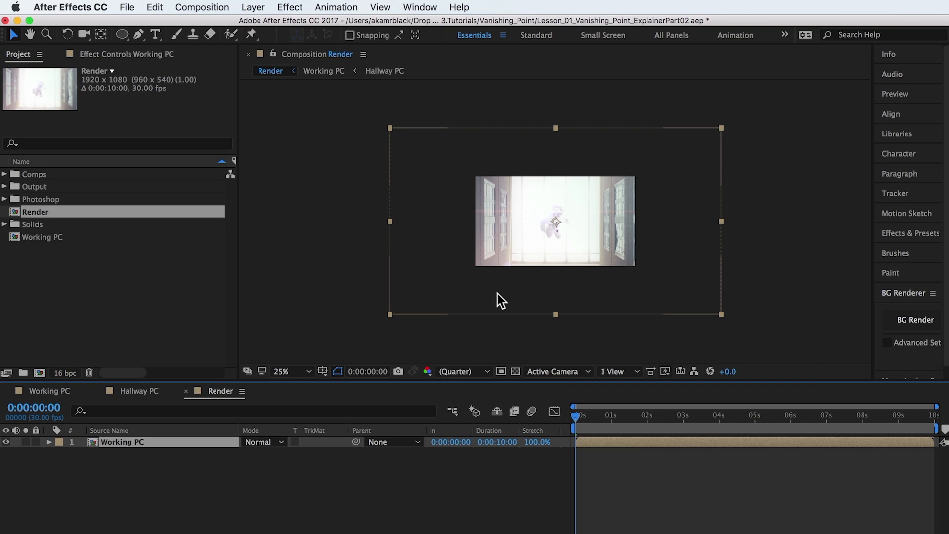
# Step: Scale the Working PC layer down to 53% inside the Render composition
pyautogui.click(52, 442)
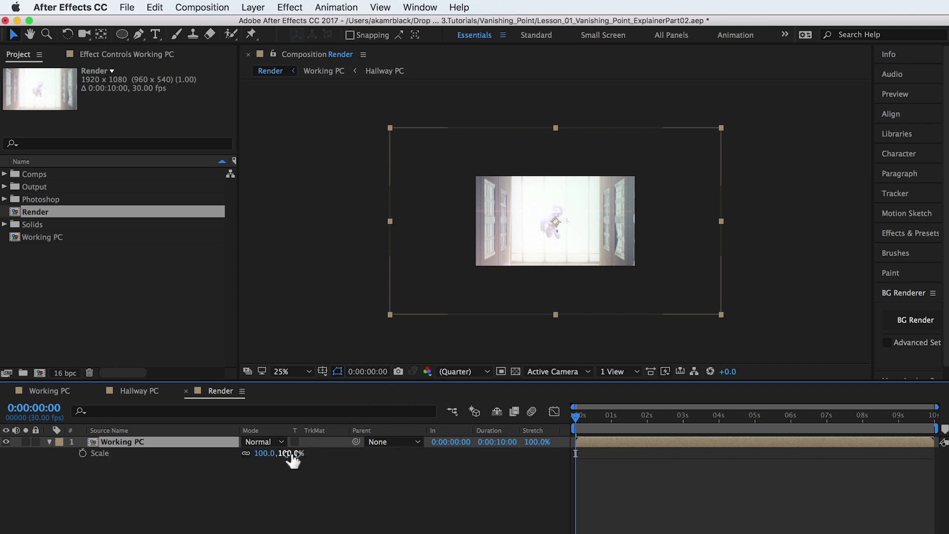
pyautogui.moveTo(297, 453); pyautogui.dragTo(270, 457)
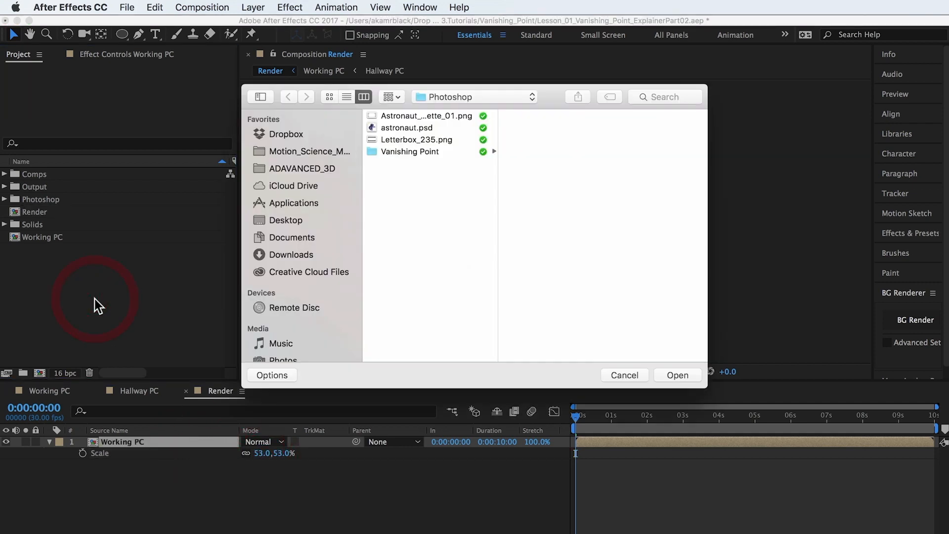
# Step: Import Letterbox_235.png as the top layer of the Render composition
pyautogui.click(415, 140)
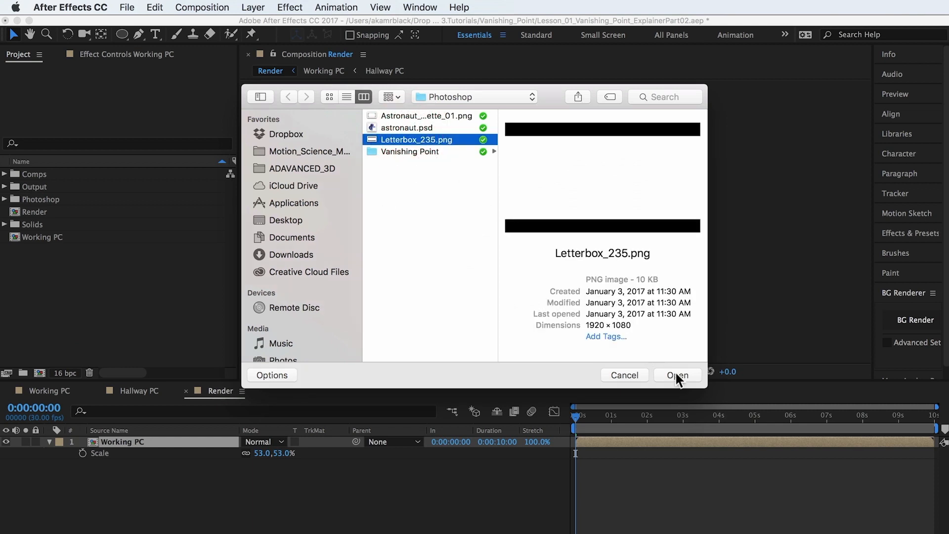
pyautogui.click(677, 376)
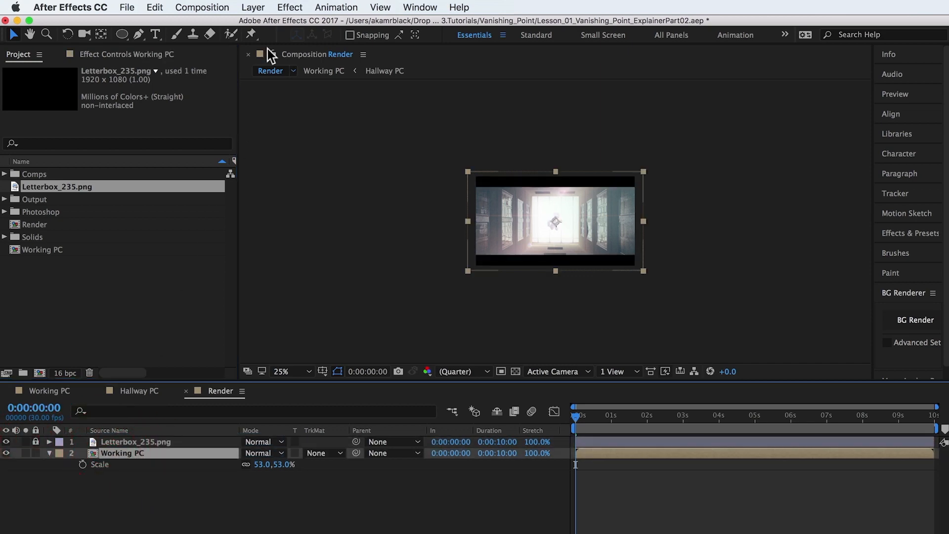
# Step: Create a black solid named Vignette, mask it with an oval set to Subtract, at 18% opacity
pyautogui.click(253, 8)
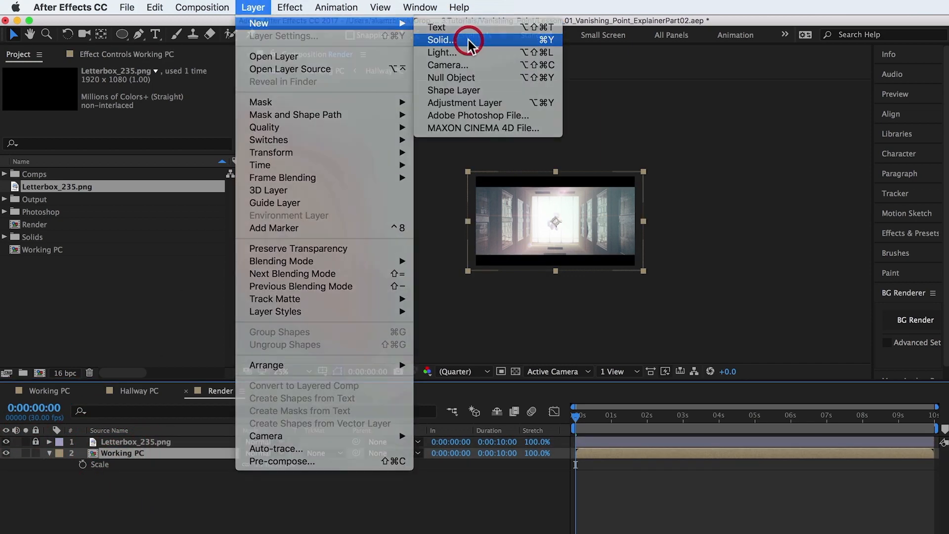
pyautogui.click(447, 39)
pyautogui.write('Vignette')
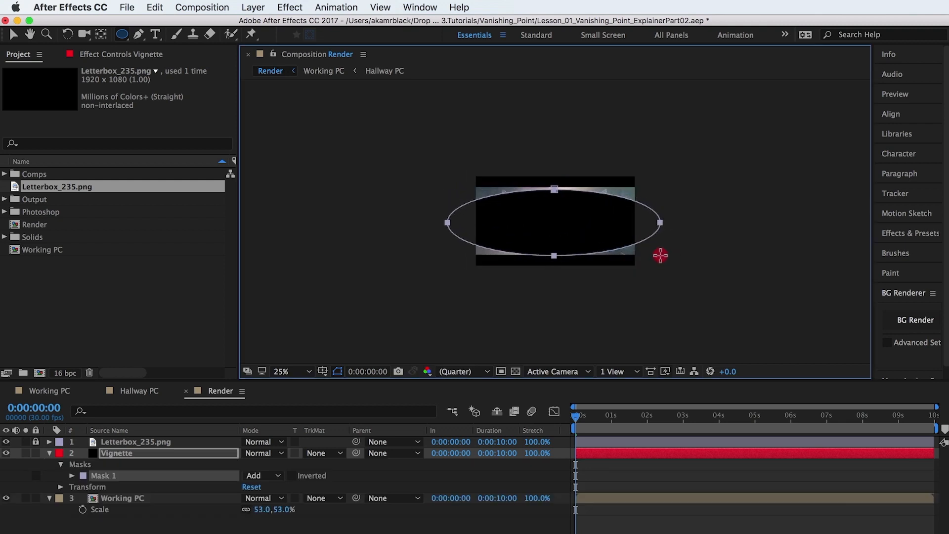
pyautogui.click(261, 476)
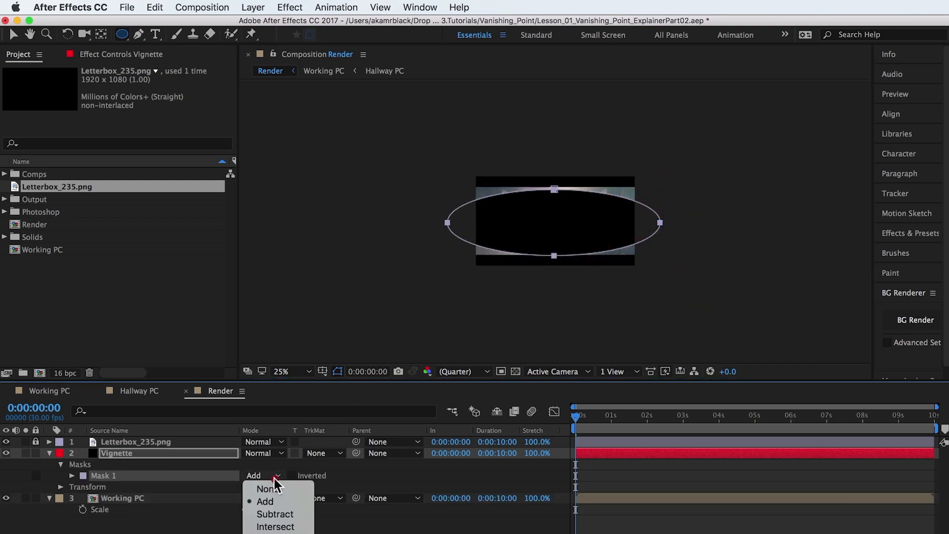
pyautogui.click(275, 514)
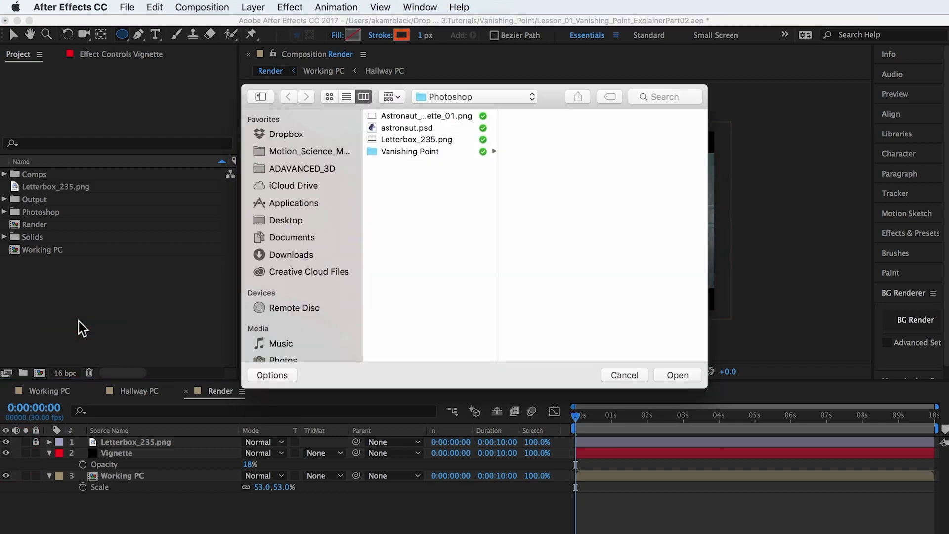
# Step: Import Astronaut_Vignette_01.png, place it above the Vignette solid and hide Vignette
pyautogui.click(425, 115)
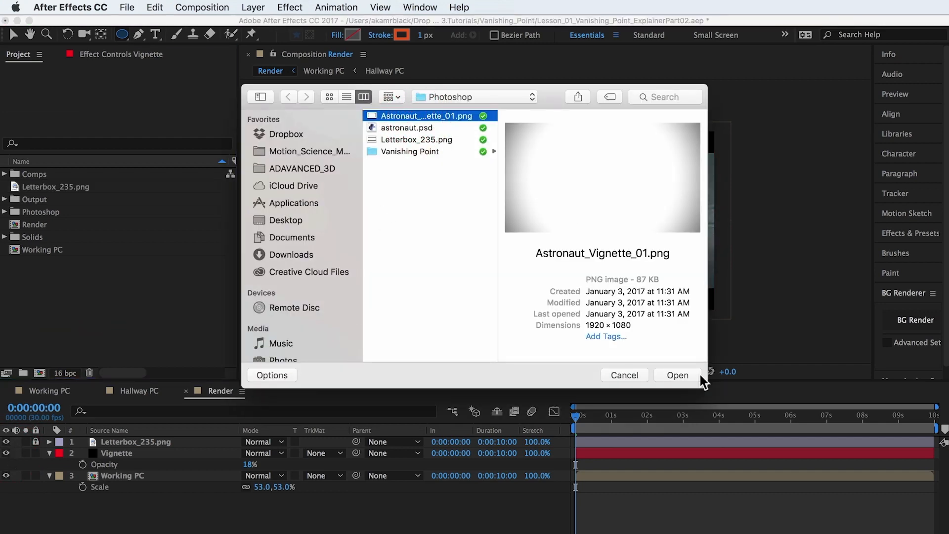
pyautogui.click(677, 376)
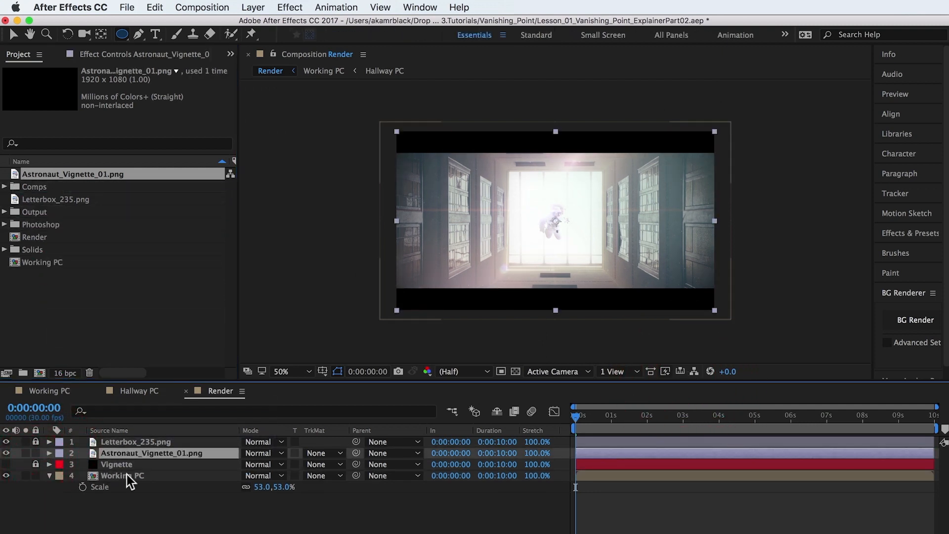
pyautogui.click(252, 8)
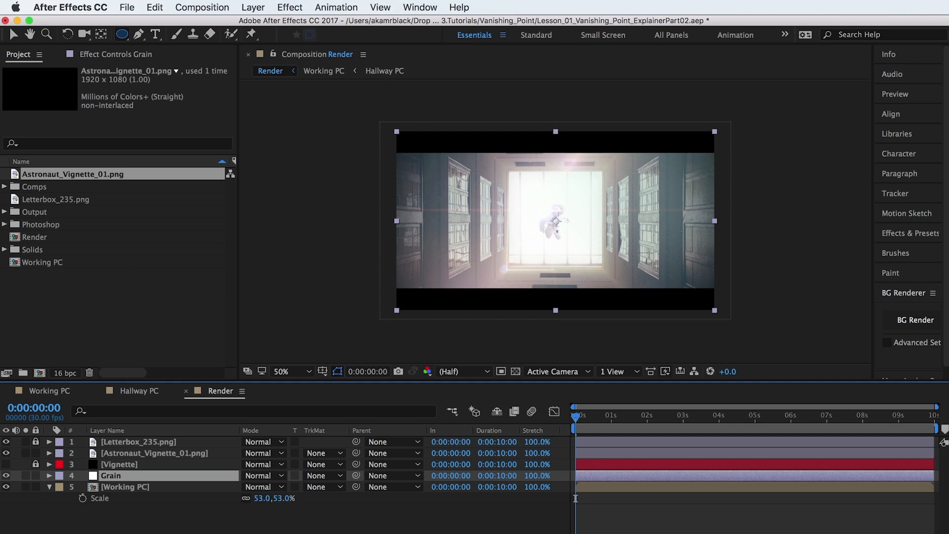
# Step: Apply Add Grain to the Grain solid with Intensity 0.6, Size 0.5 and Viewing Mode Final Output
pyautogui.click(289, 7)
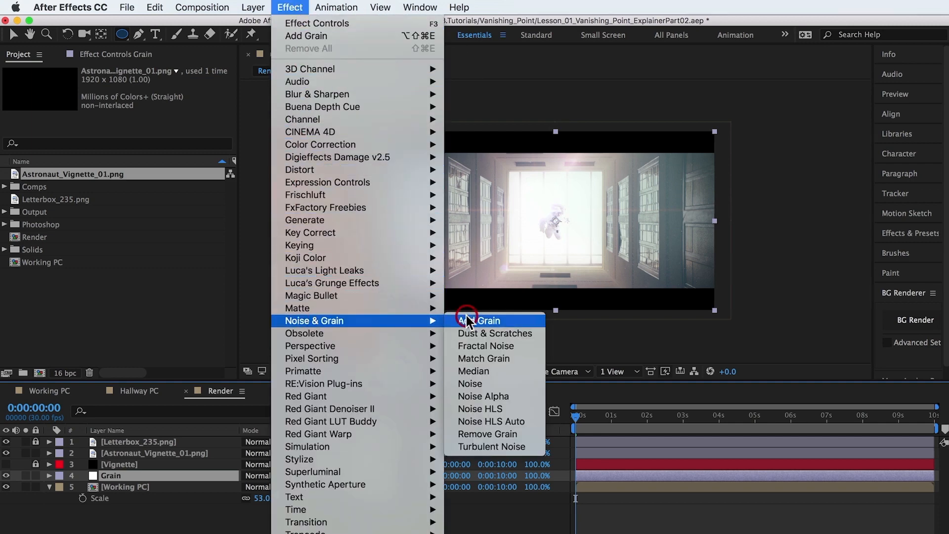
pyautogui.click(479, 321)
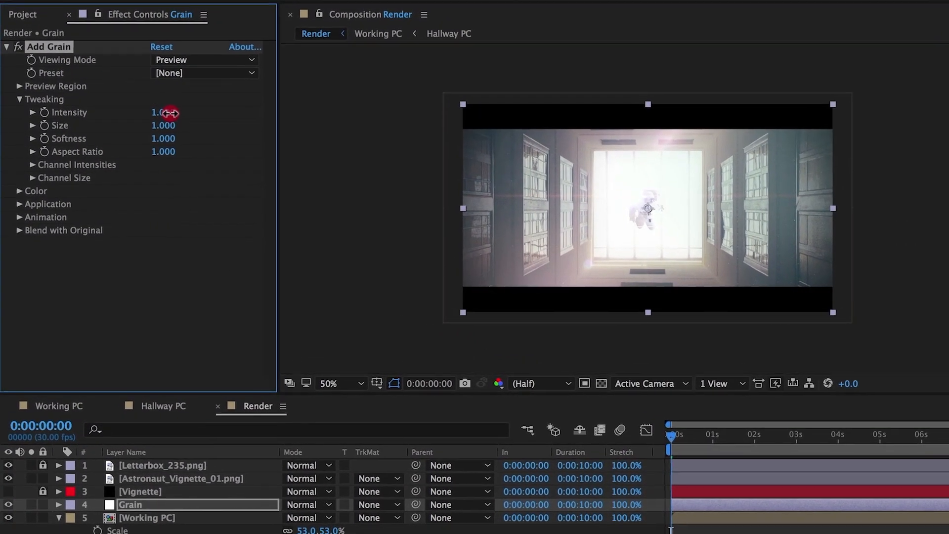
pyautogui.doubleClick(162, 112)
pyautogui.write('0.600')
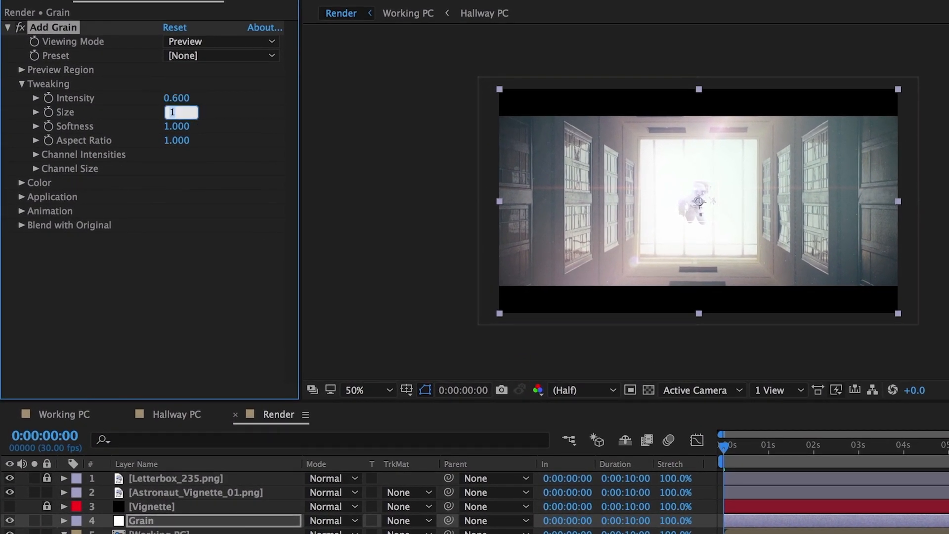
pyautogui.write('.500')
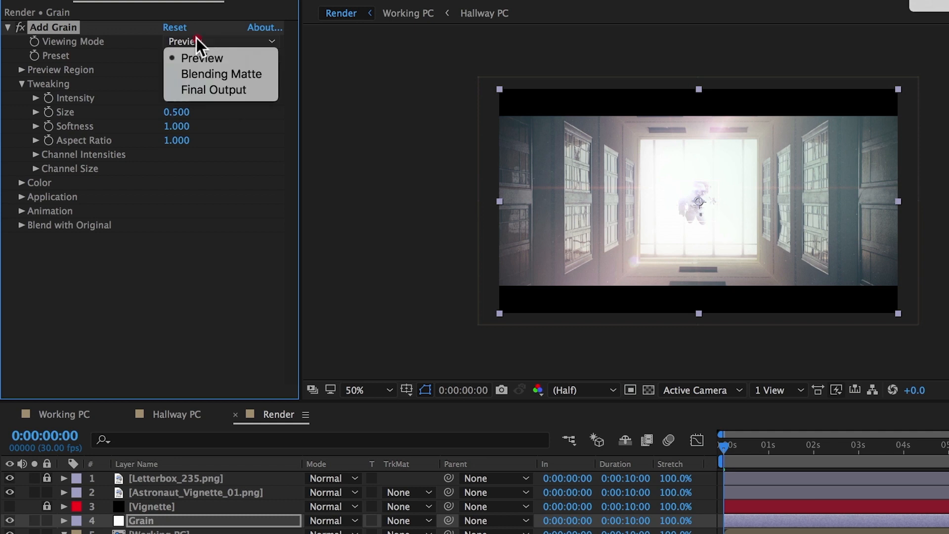
pyautogui.click(209, 89)
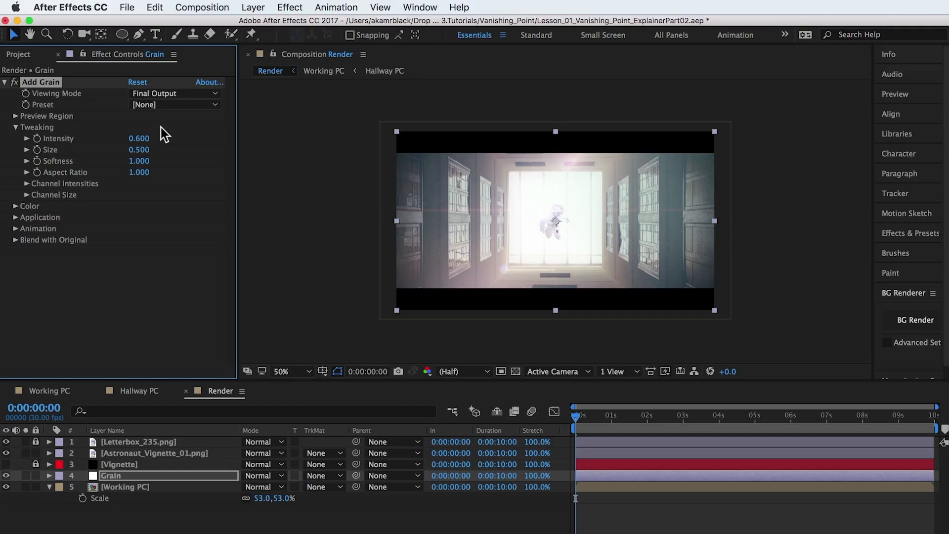
pyautogui.moveTo(131, 321)
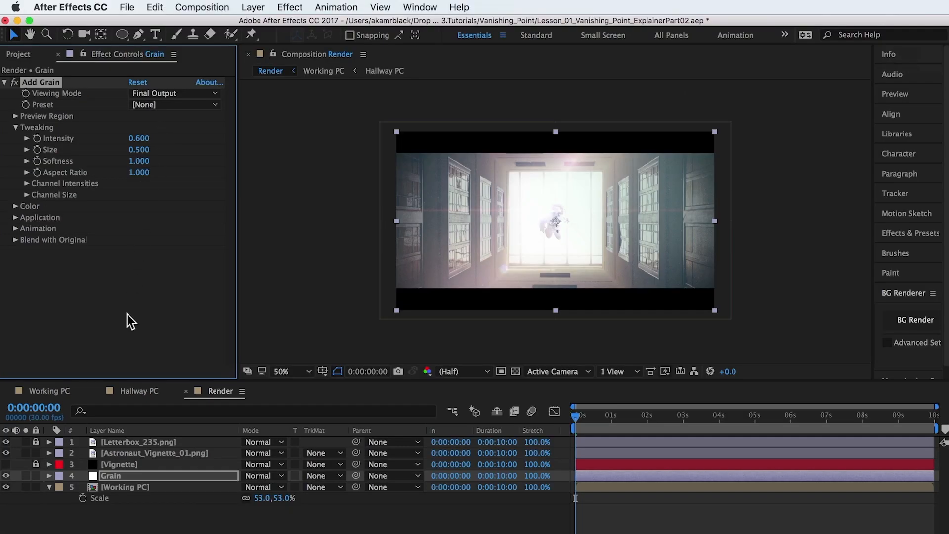
pyautogui.click(122, 486)
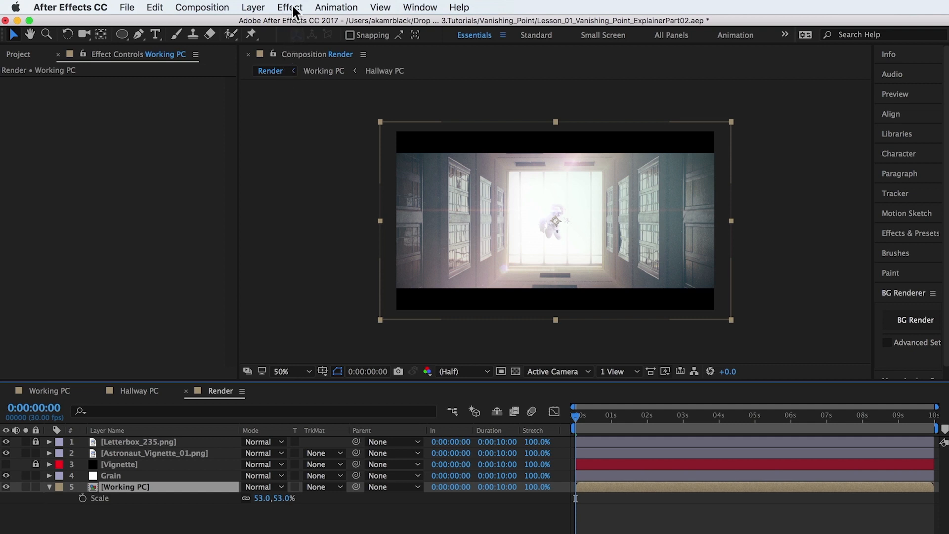
# Step: Apply Lumetri Color to Working PC with the SL GOLD TOBACCO creative look at intensity 100
pyautogui.click(288, 7)
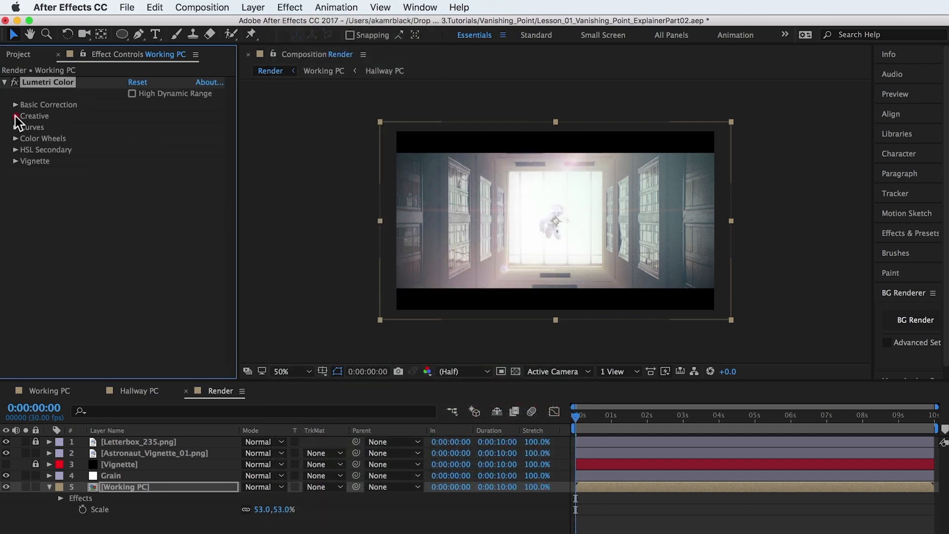
pyautogui.click(14, 117)
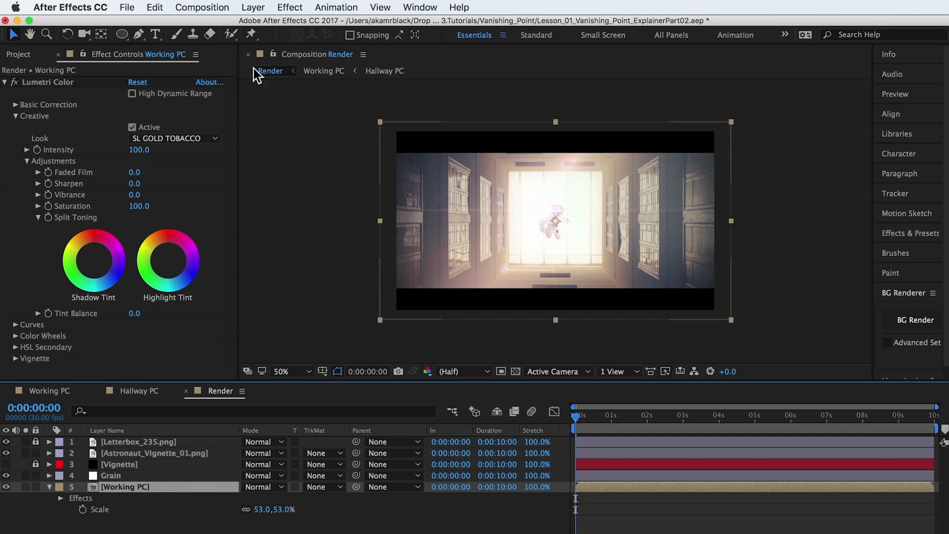
pyautogui.click(290, 7)
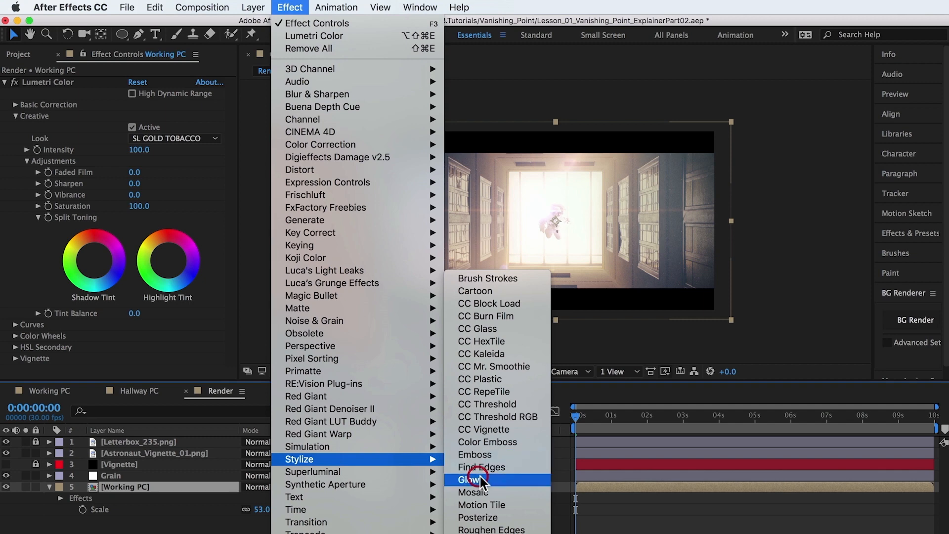
# Step: Apply Glow to Working PC with threshold 77% and radius 156
pyautogui.click(471, 479)
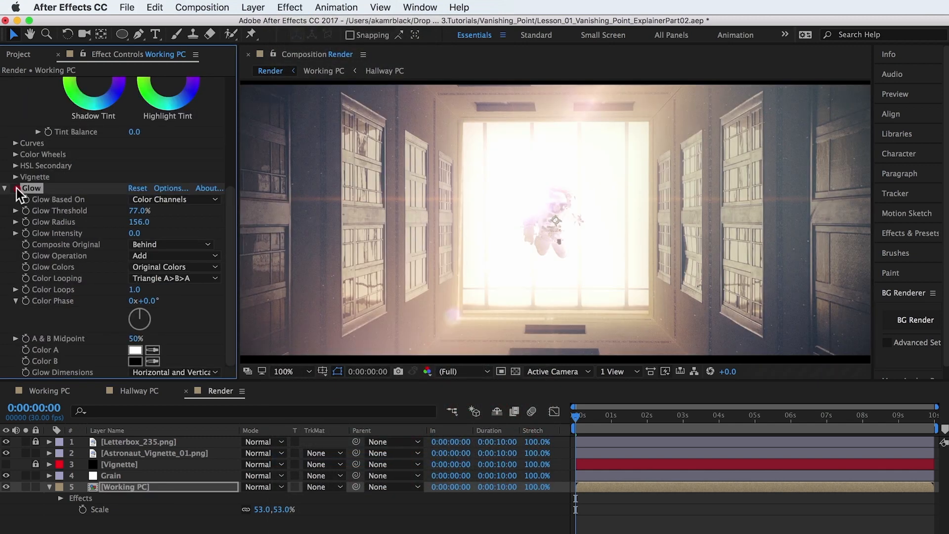
pyautogui.click(7, 188)
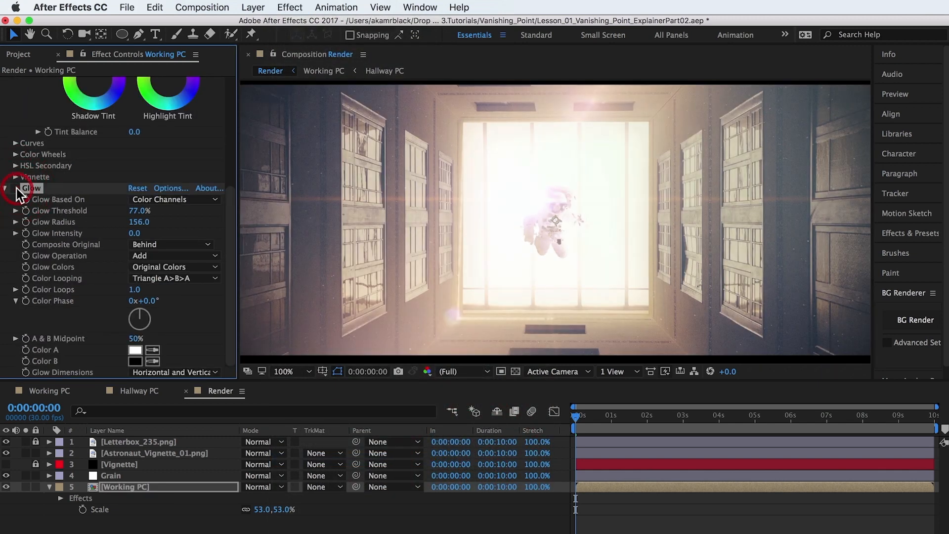